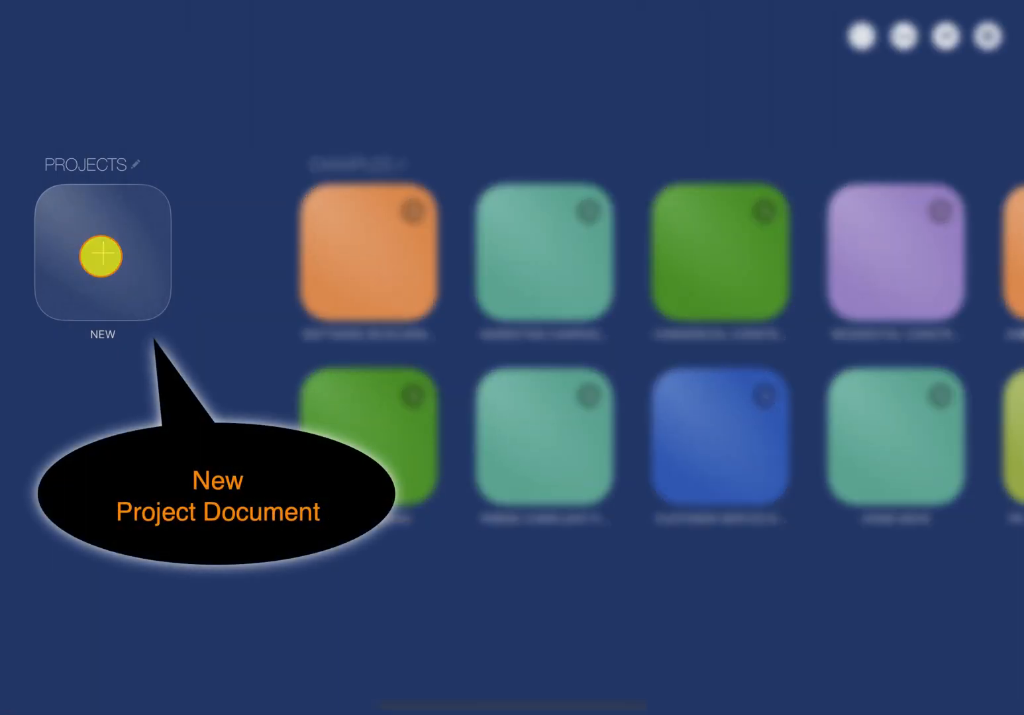
Create a new blank project and open its PROJECT tile
{"action": "left_click", "coordinate": [102, 255]}
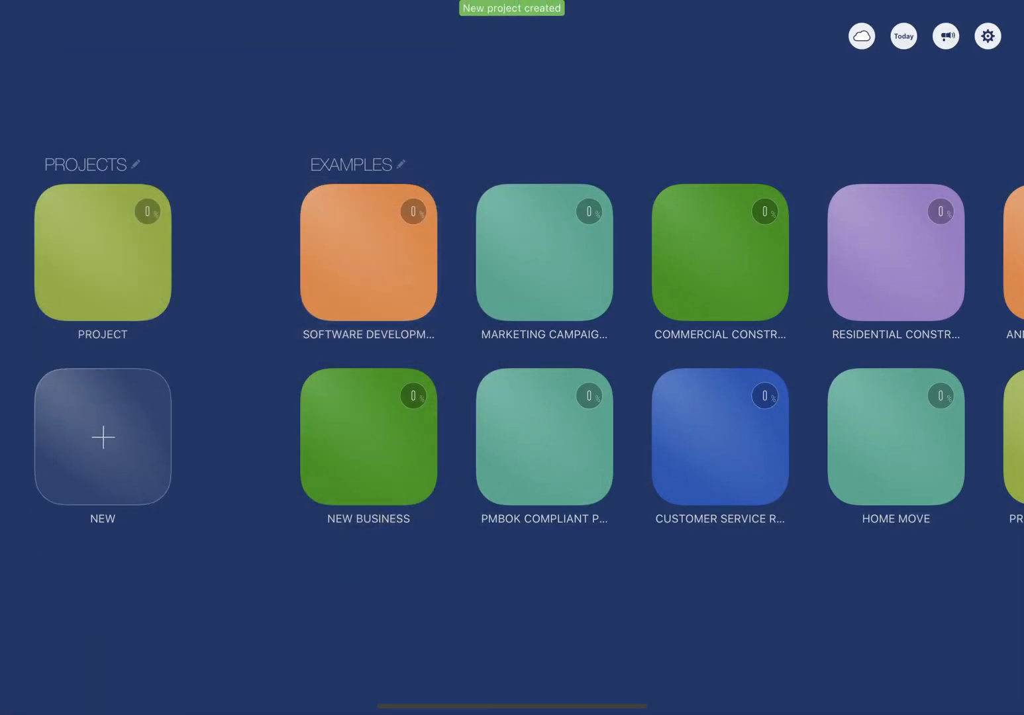
{"action": "left_click", "coordinate": [543, 253]}
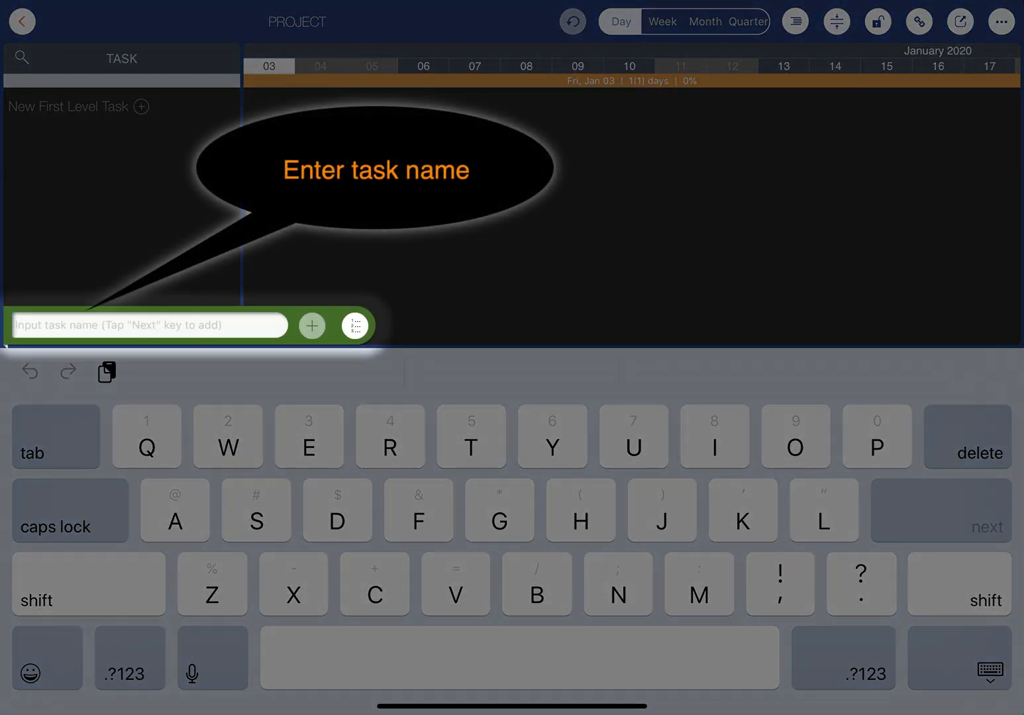
Add Task 1 and Task 1.1, then batch-add the pasted list of tasks 1.2 through 1.4.5
{"action": "type", "text": "Task 1"}
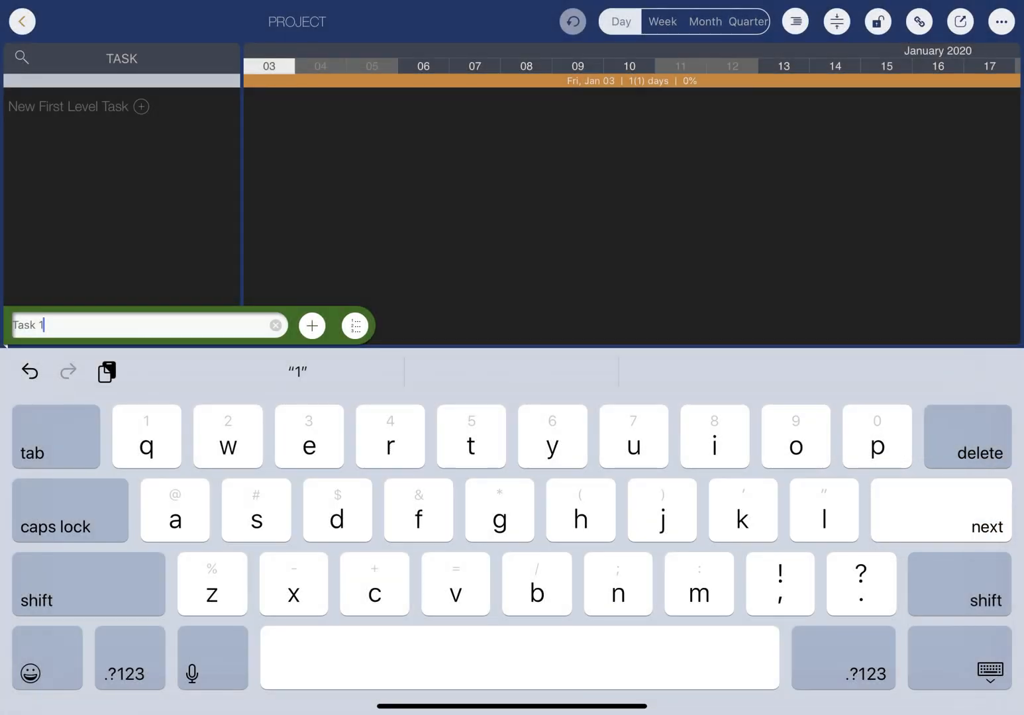
{"action": "left_click", "coordinate": [312, 326]}
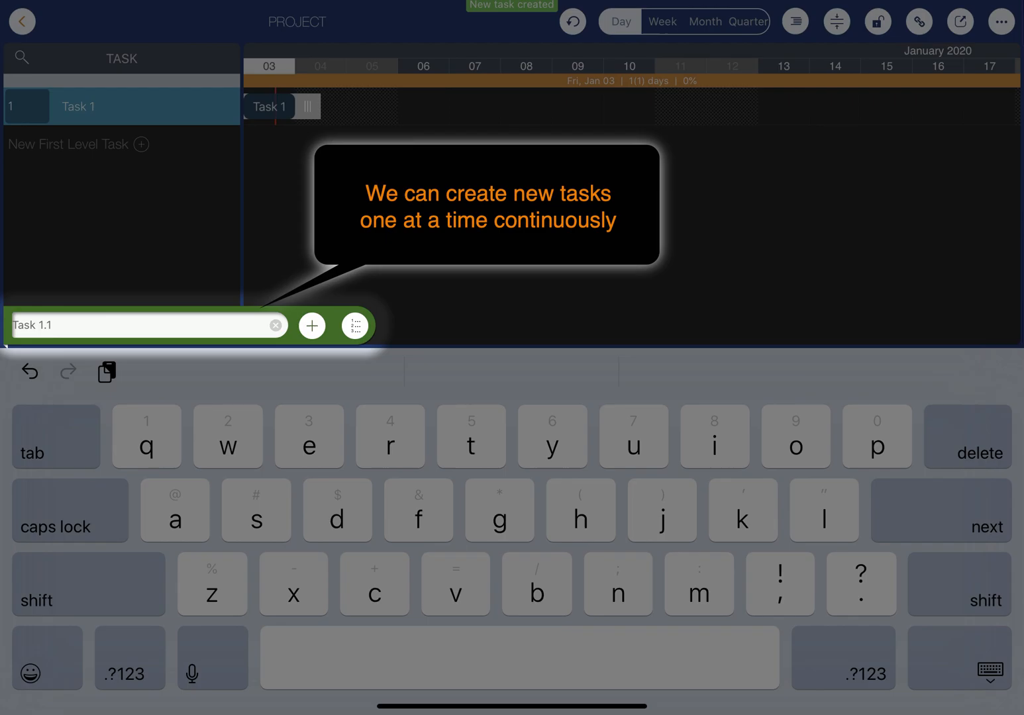
{"action": "left_click", "coordinate": [311, 325]}
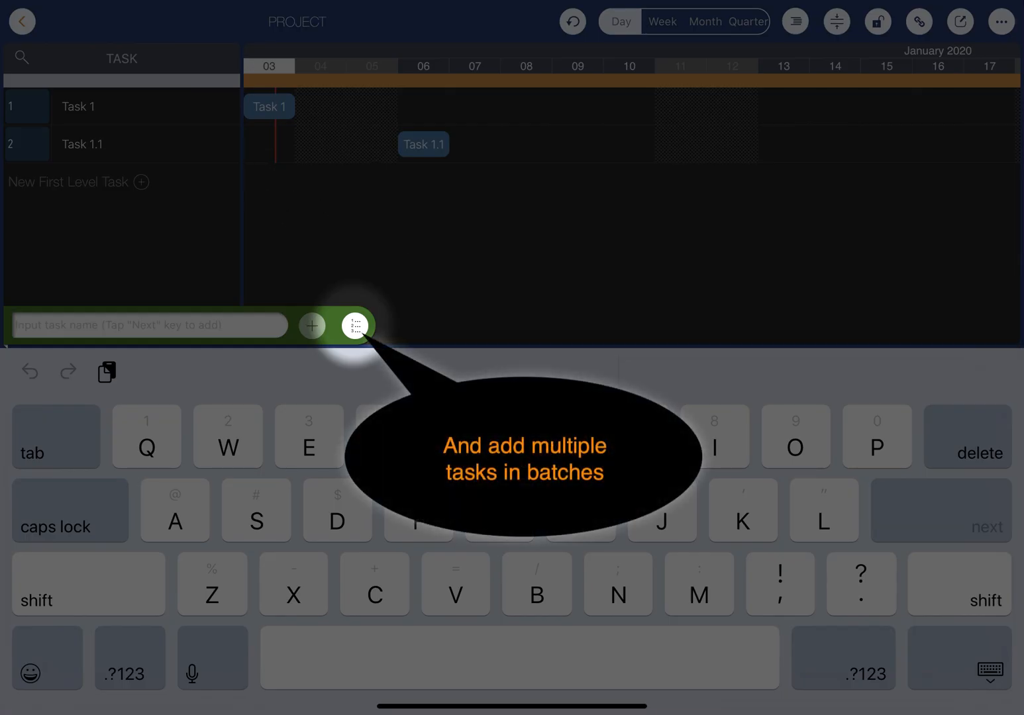
{"action": "left_click", "coordinate": [352, 325]}
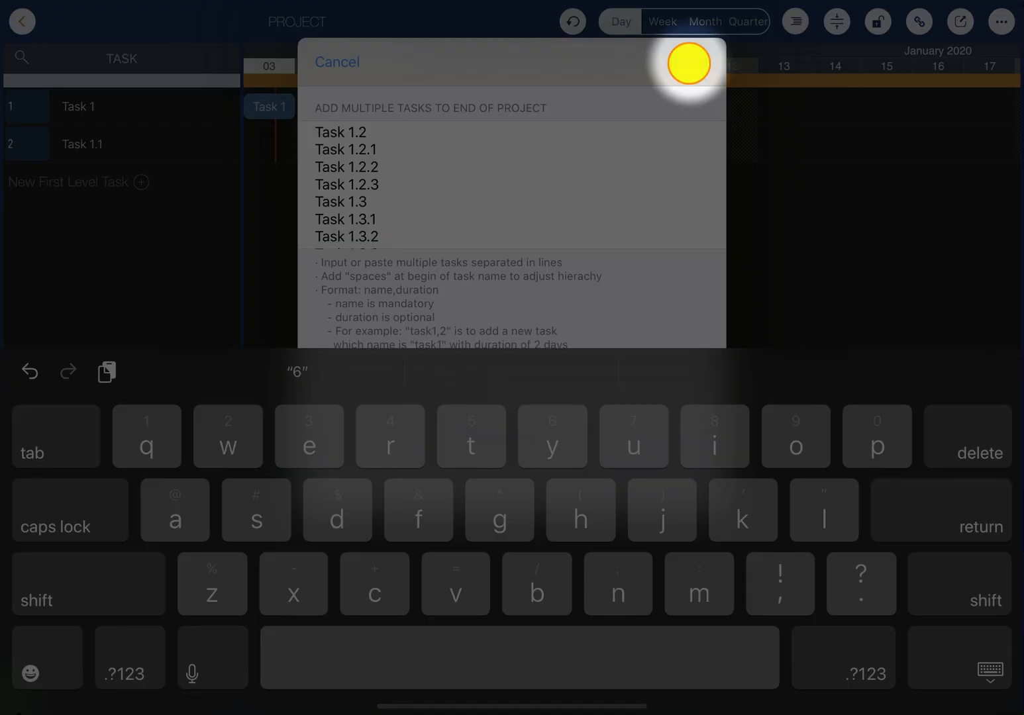
{"action": "left_click", "coordinate": [685, 65]}
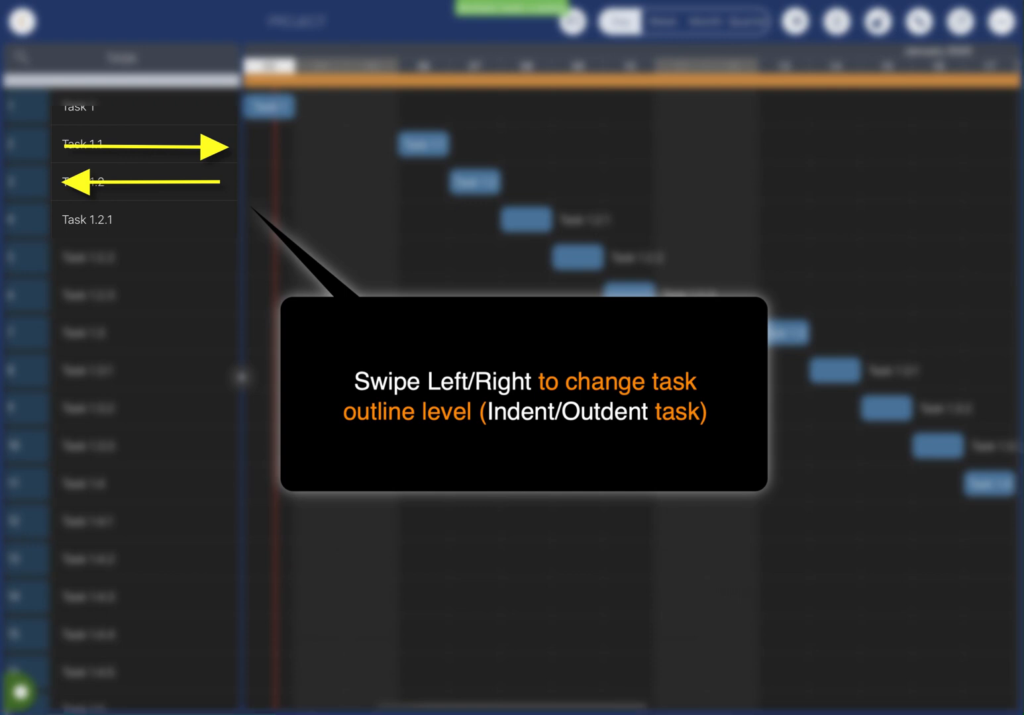
Indent tasks under Task 1, reorder the 1.2 subtasks, and shift the Task 1.2 group's dates
{"action": "left_click_drag", "start_coordinate": [198, 182], "coordinate": [86, 182]}
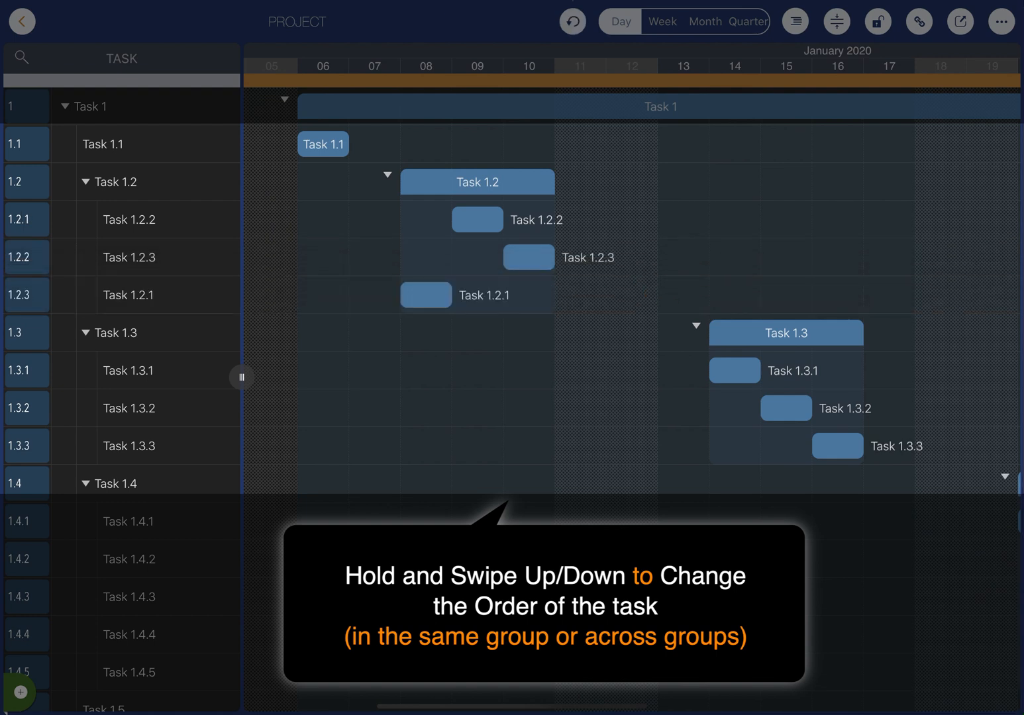
{"action": "left_click_drag", "start_coordinate": [426, 294], "coordinate": [656, 443]}
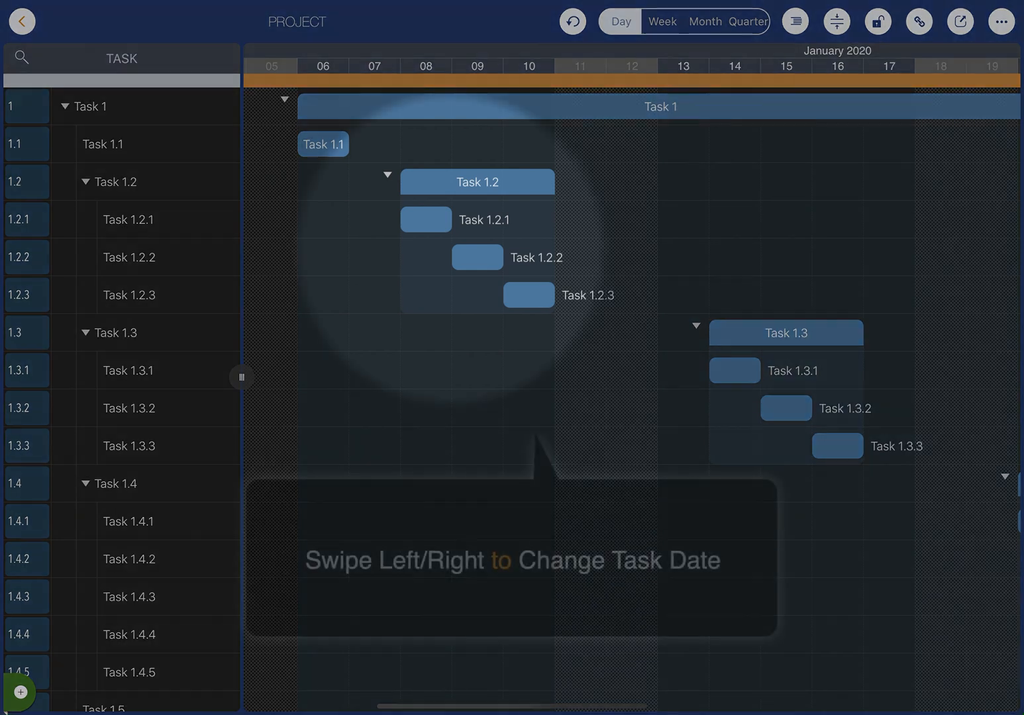
{"action": "left_click", "coordinate": [467, 257]}
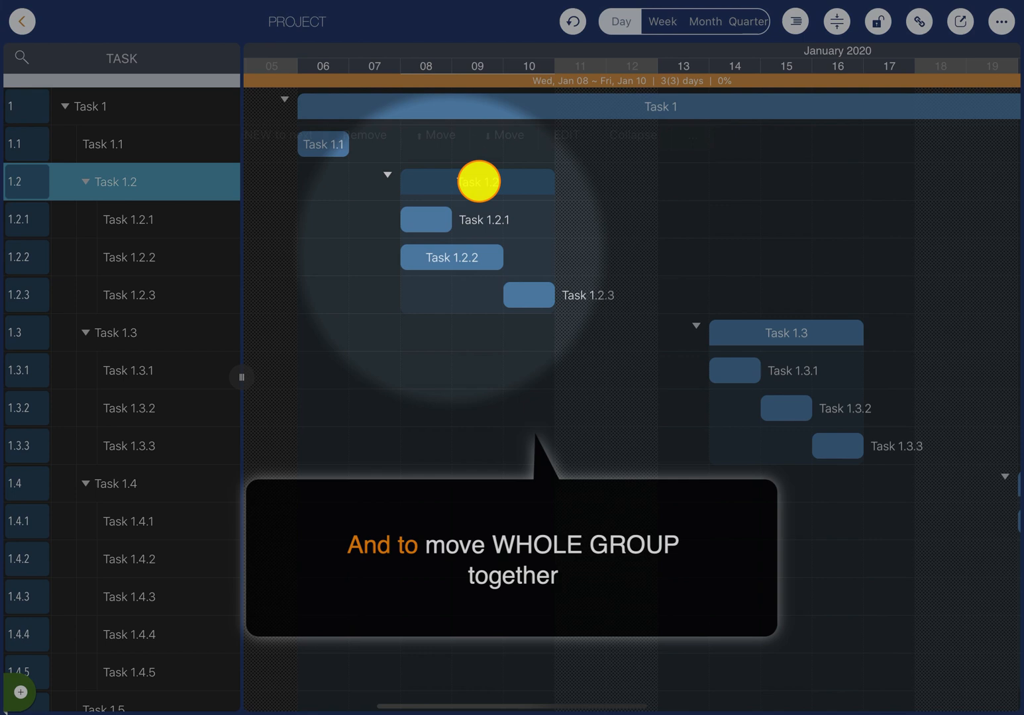
{"action": "left_click_drag", "start_coordinate": [478, 181], "coordinate": [431, 182]}
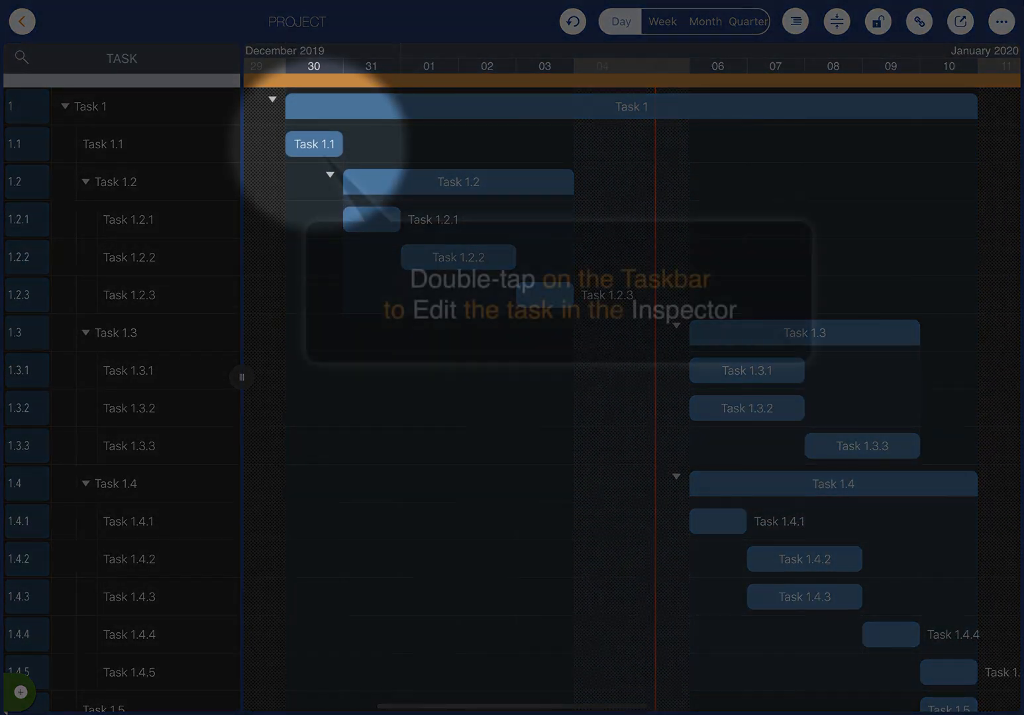
Open Task 1.1 in the Inspector and apply a colour from the palette
{"action": "double_click", "coordinate": [313, 144]}
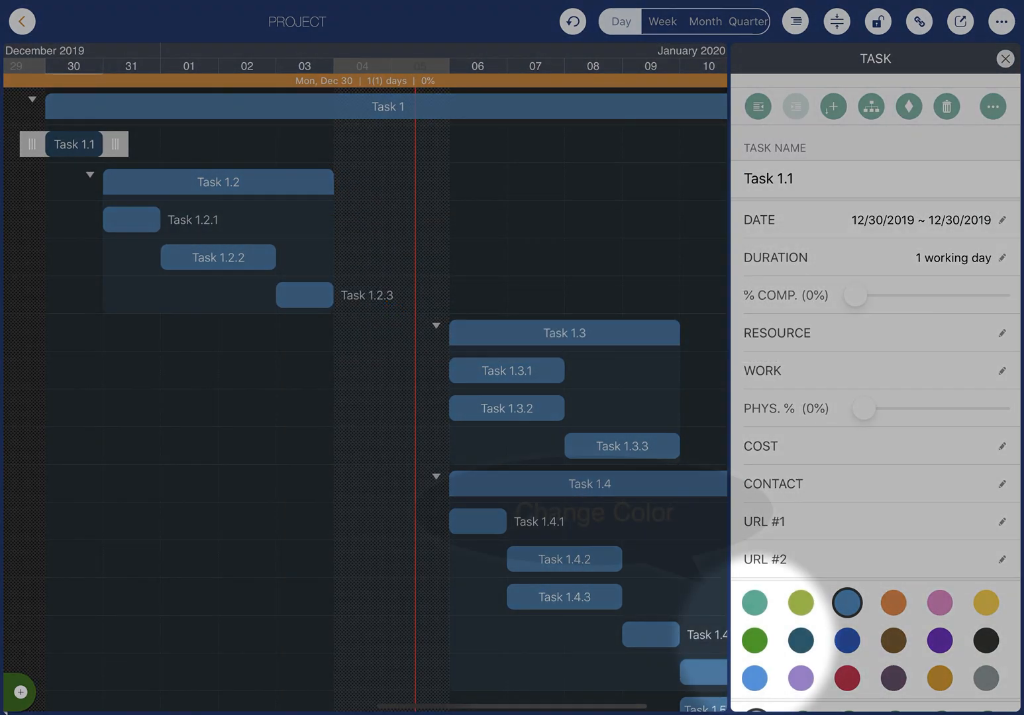
{"action": "left_click", "coordinate": [754, 639]}
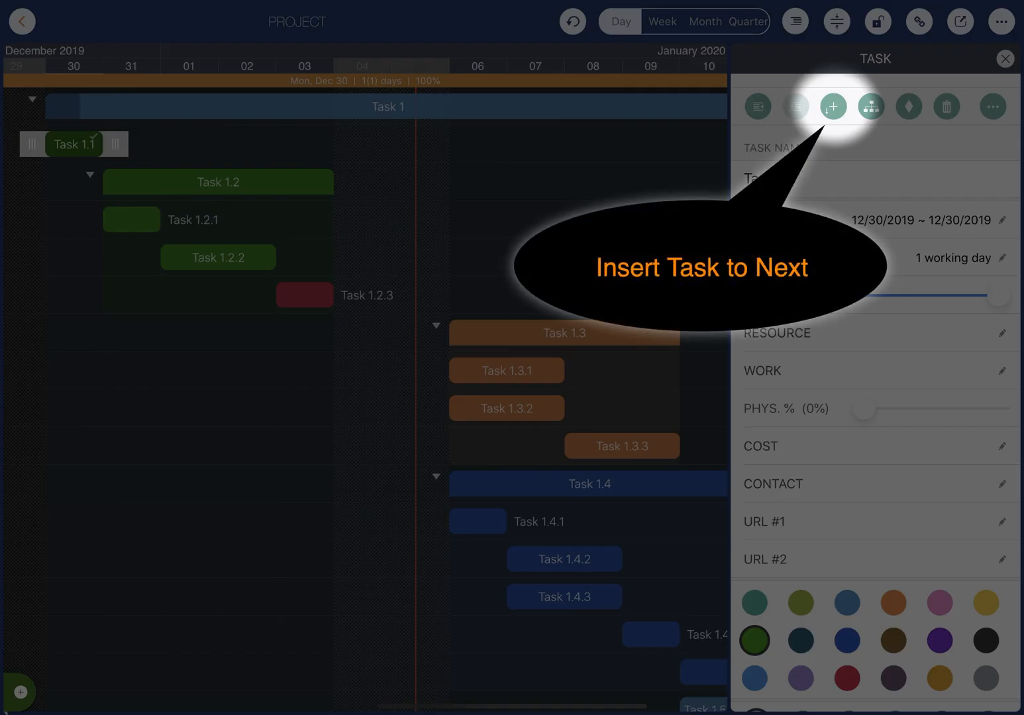
{"action": "left_click", "coordinate": [832, 106]}
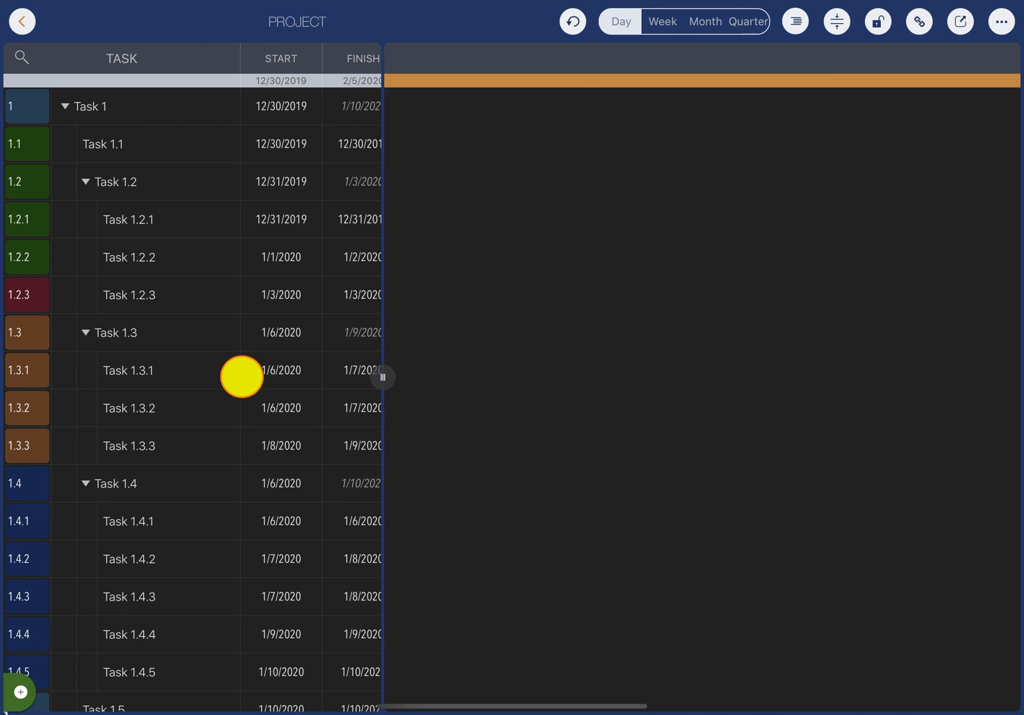
Set Task 1.1 to finish December 31, 2019 at 90% complete
{"action": "left_click", "coordinate": [363, 143]}
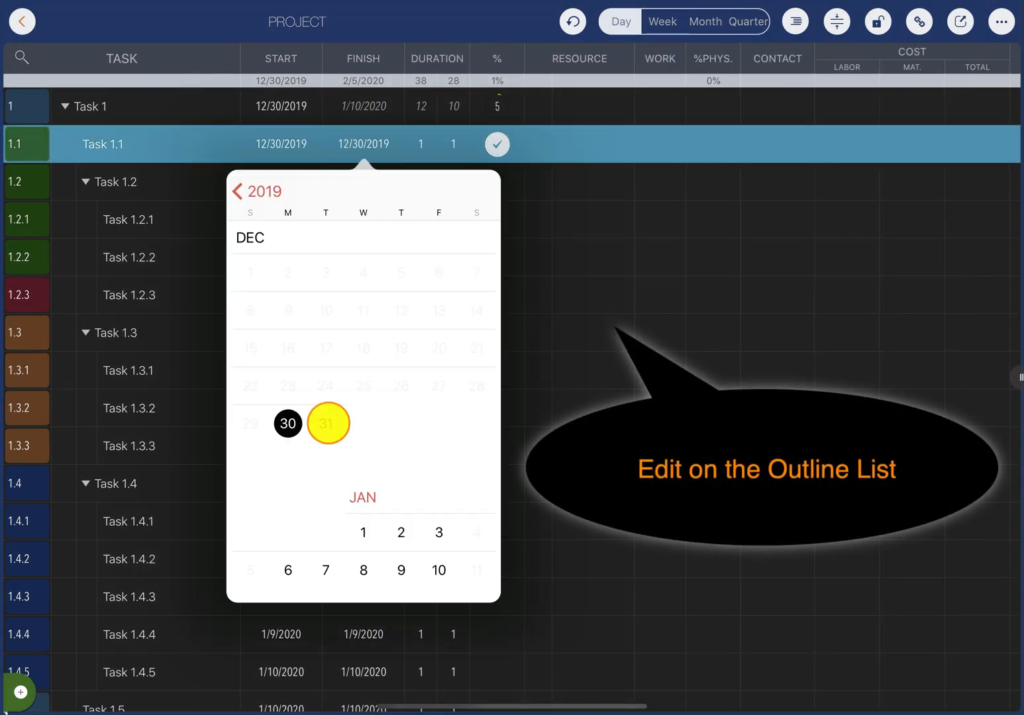
{"action": "left_click", "coordinate": [328, 423]}
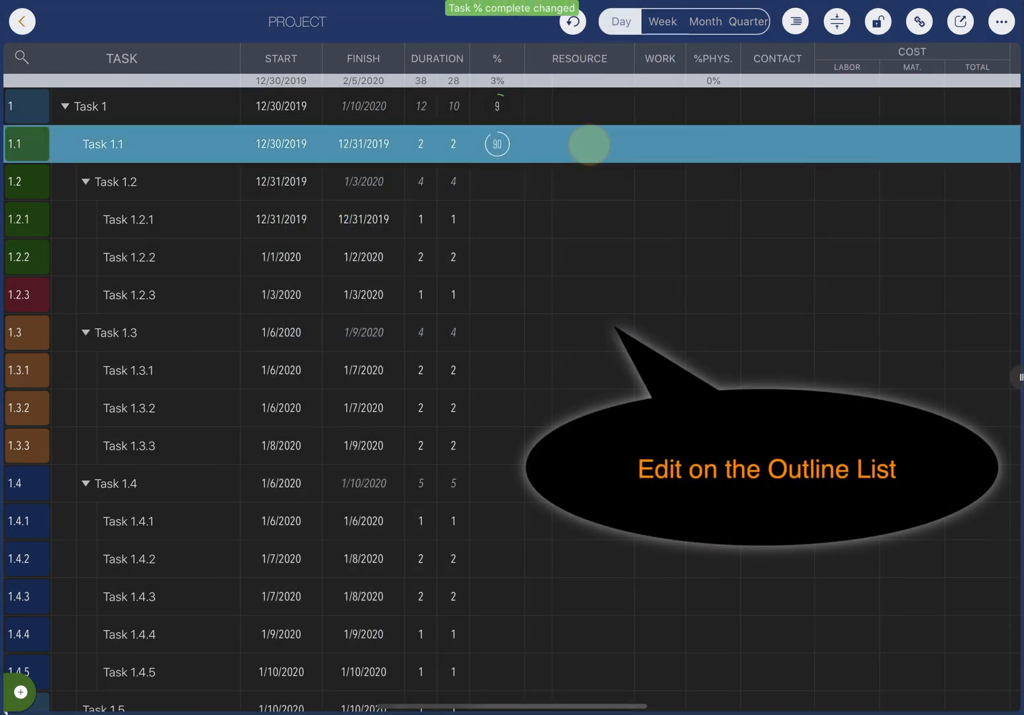
{"action": "left_click", "coordinate": [579, 144]}
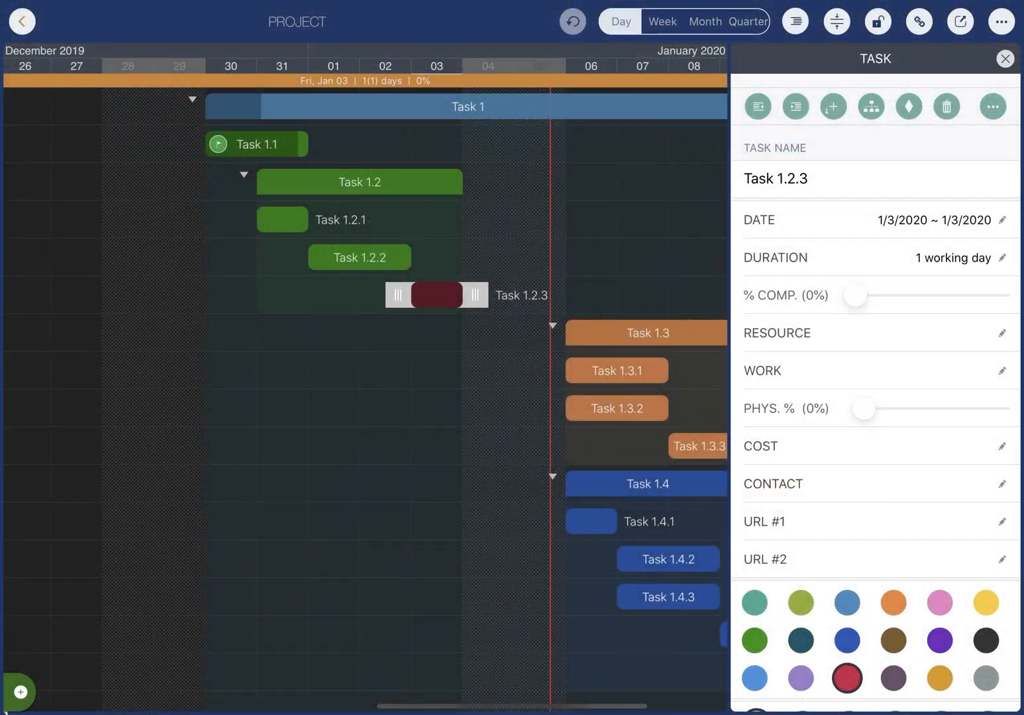
Make Task 1.2.3 a milestone and convert the Task 1.3 group into a subproject
{"action": "left_click", "coordinate": [908, 106]}
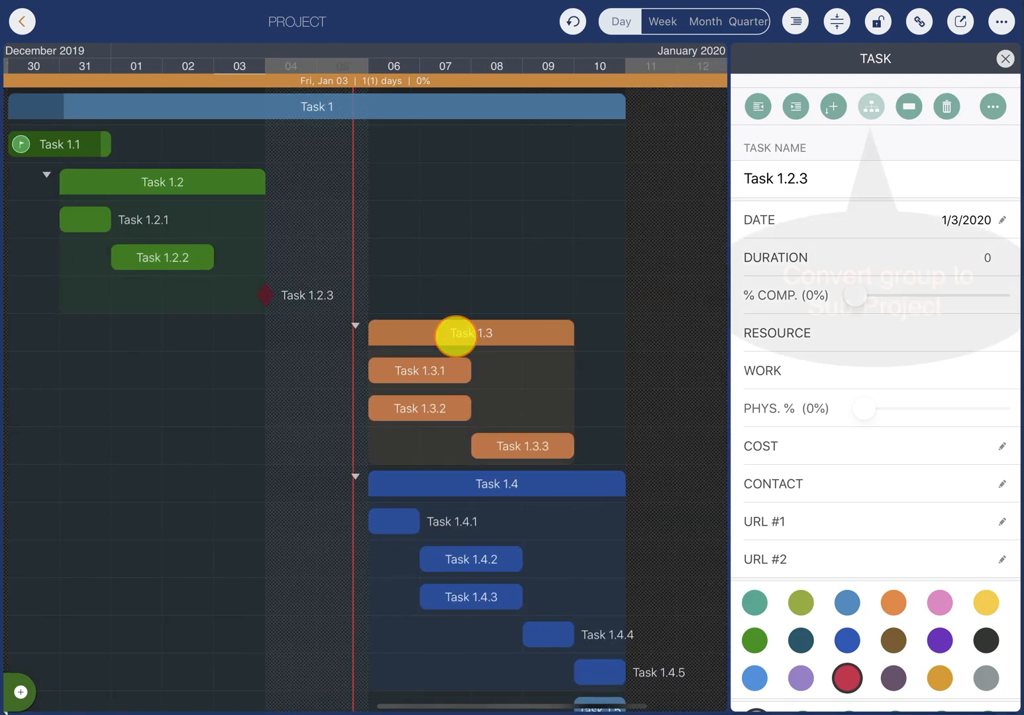
{"action": "left_click", "coordinate": [871, 106]}
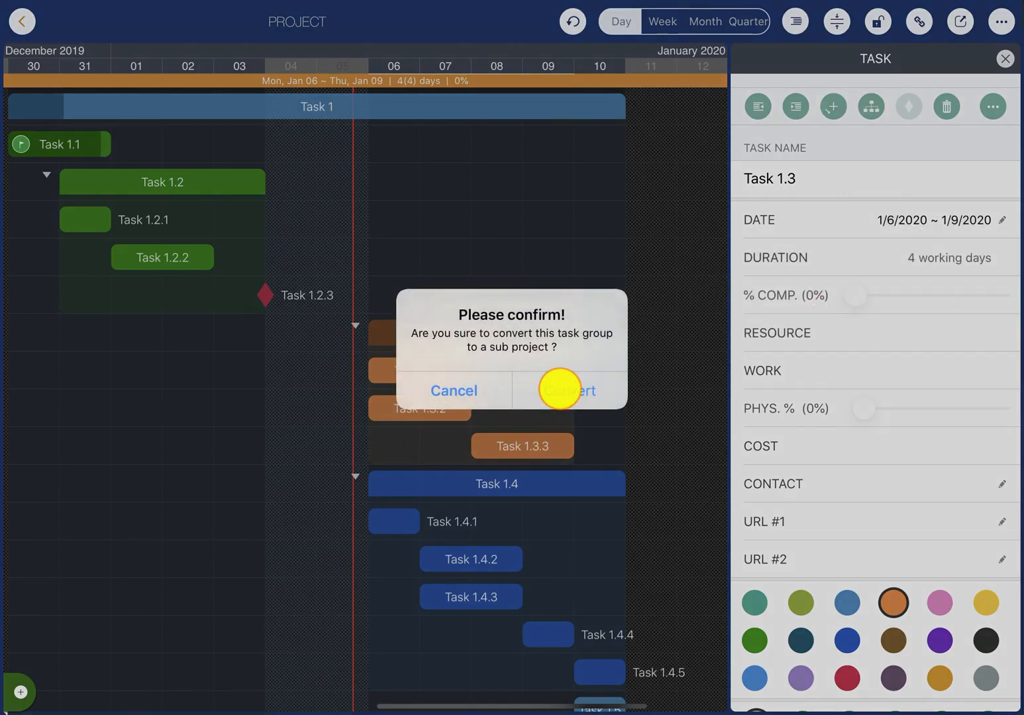
{"action": "left_click", "coordinate": [565, 391]}
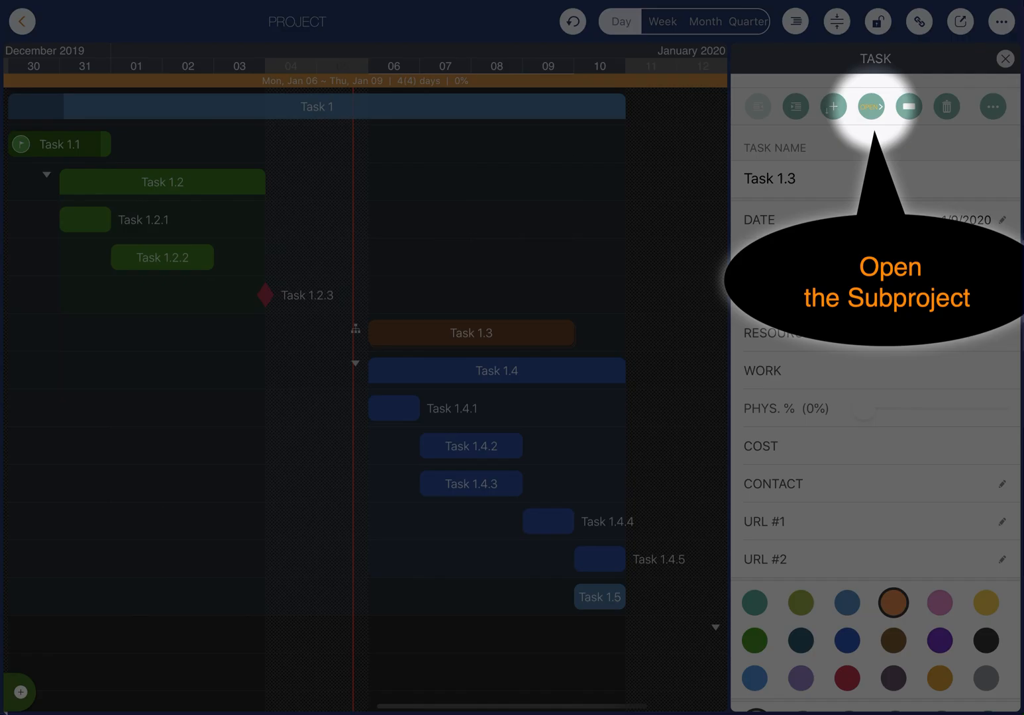
Open the Task 1.3 subproject and move Task 1.3.3 to start January 9, 2020
{"action": "left_click", "coordinate": [872, 106]}
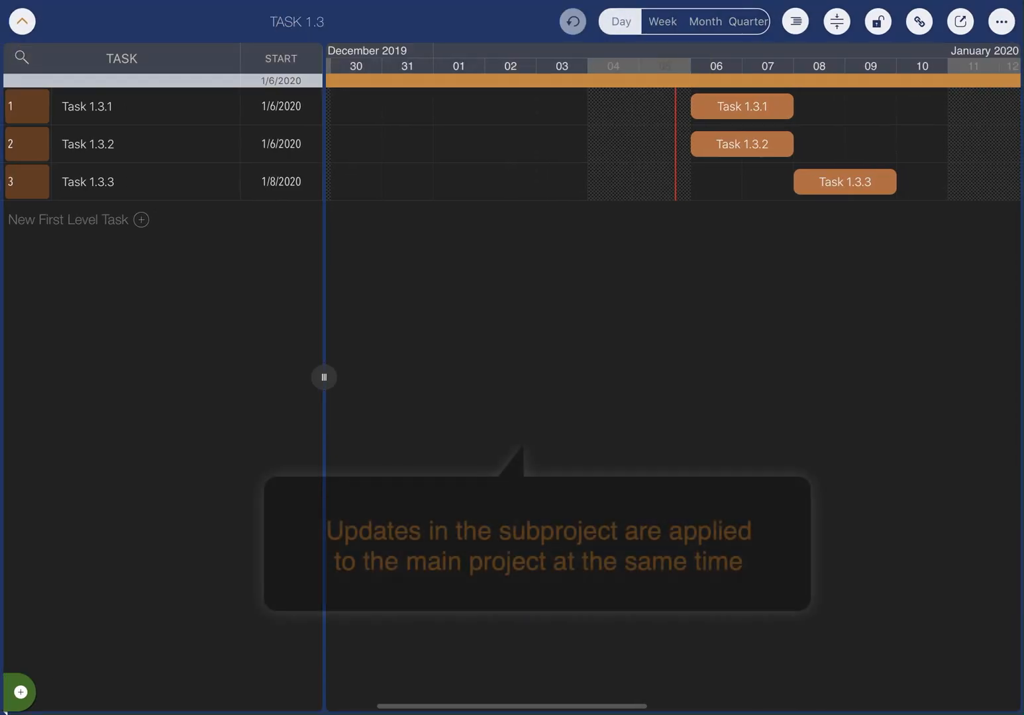
{"action": "left_click_drag", "start_coordinate": [844, 181], "coordinate": [895, 181]}
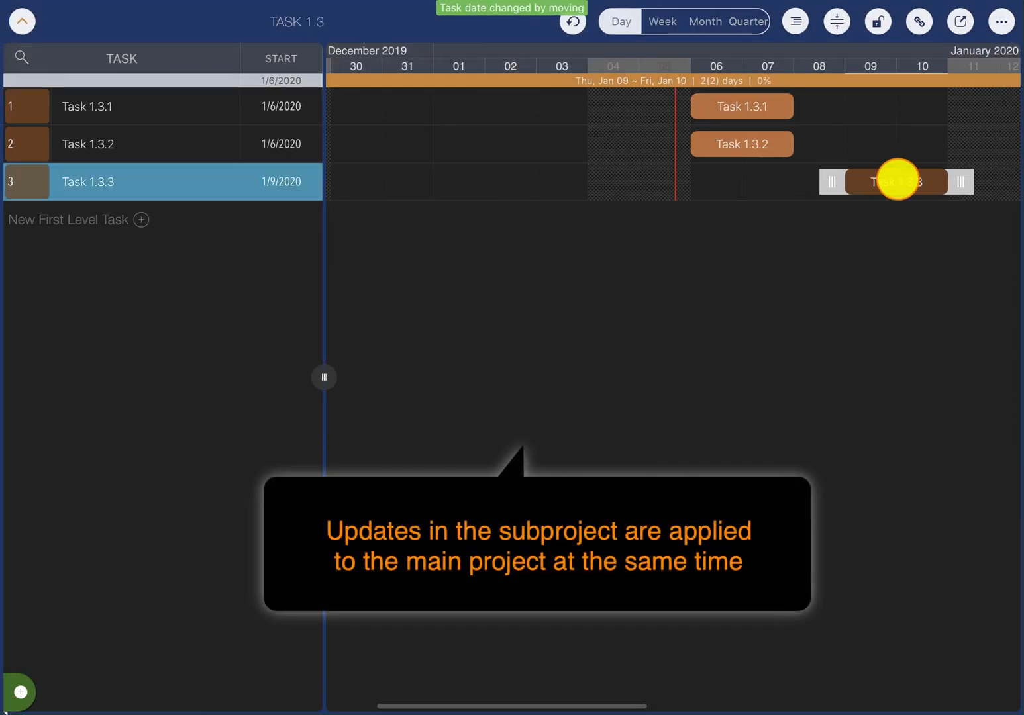
{"action": "left_click", "coordinate": [23, 22]}
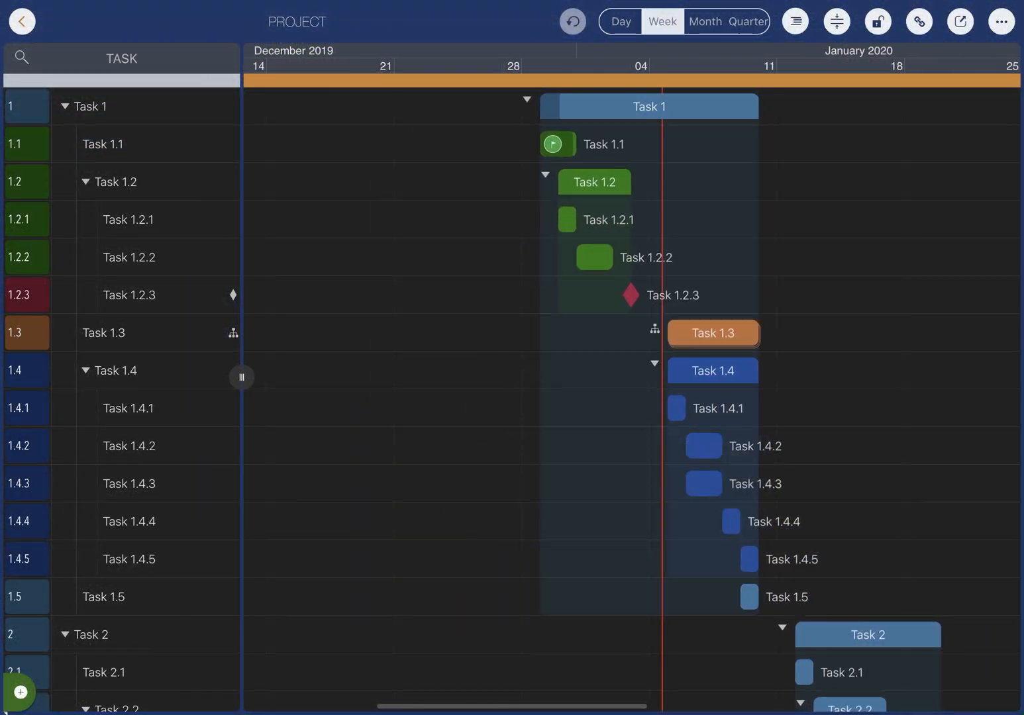
Switch the timeline to Day view and turn on task-linking mode
{"action": "left_click", "coordinate": [620, 21]}
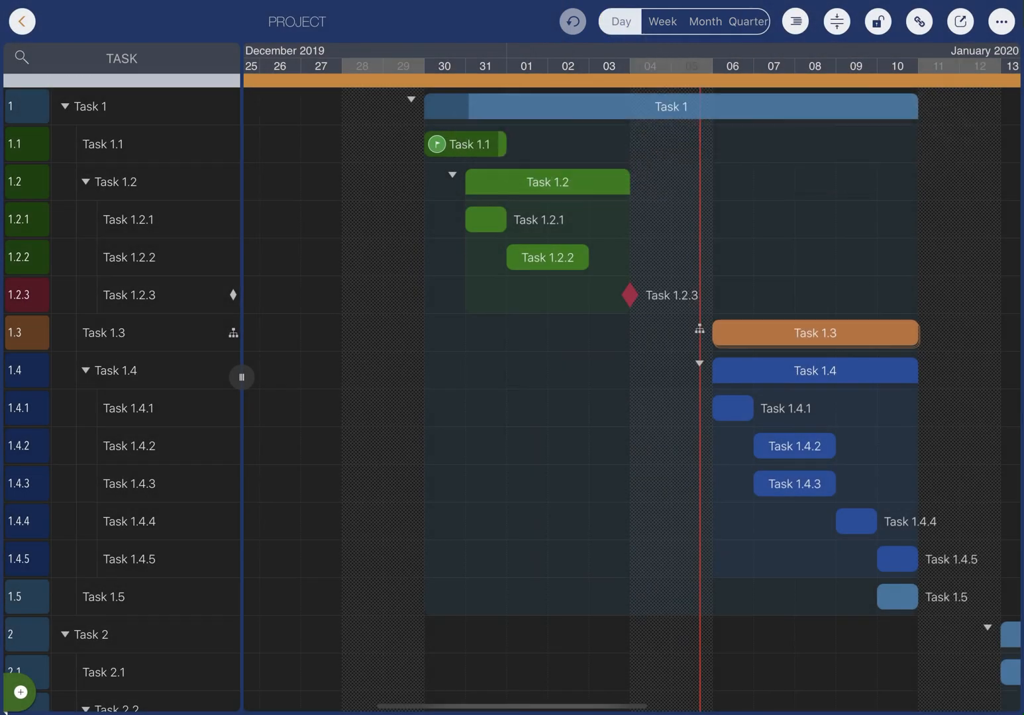
{"action": "left_click", "coordinate": [918, 20]}
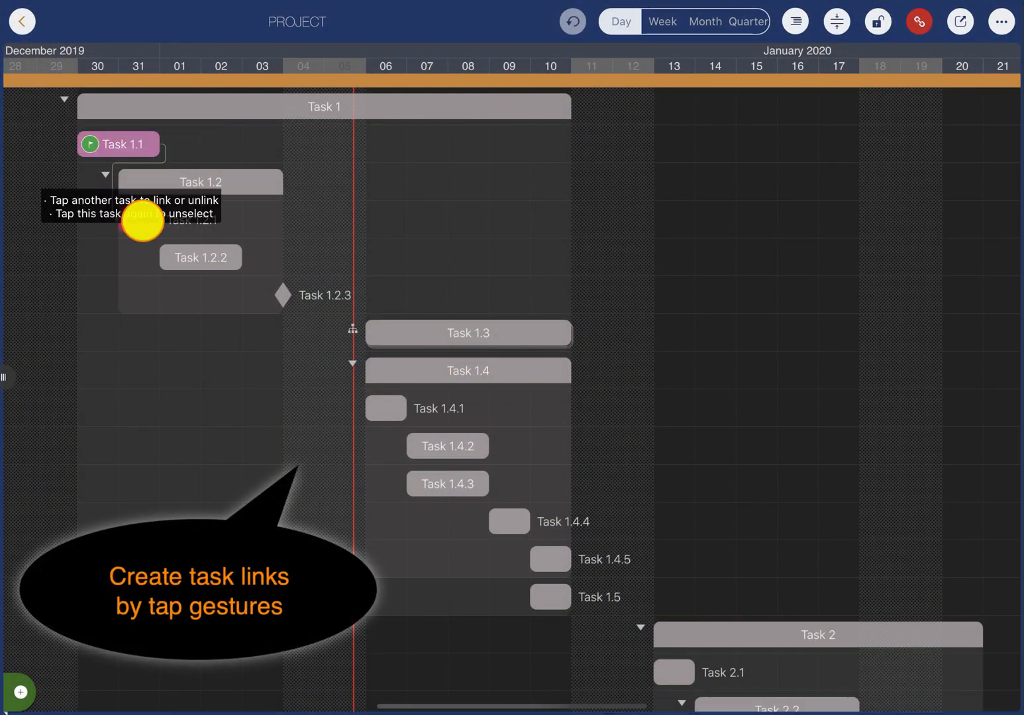
Chain dependency links starting from Task 1.1 to Task 1.2.1, then change the row height
{"action": "left_click", "coordinate": [918, 21]}
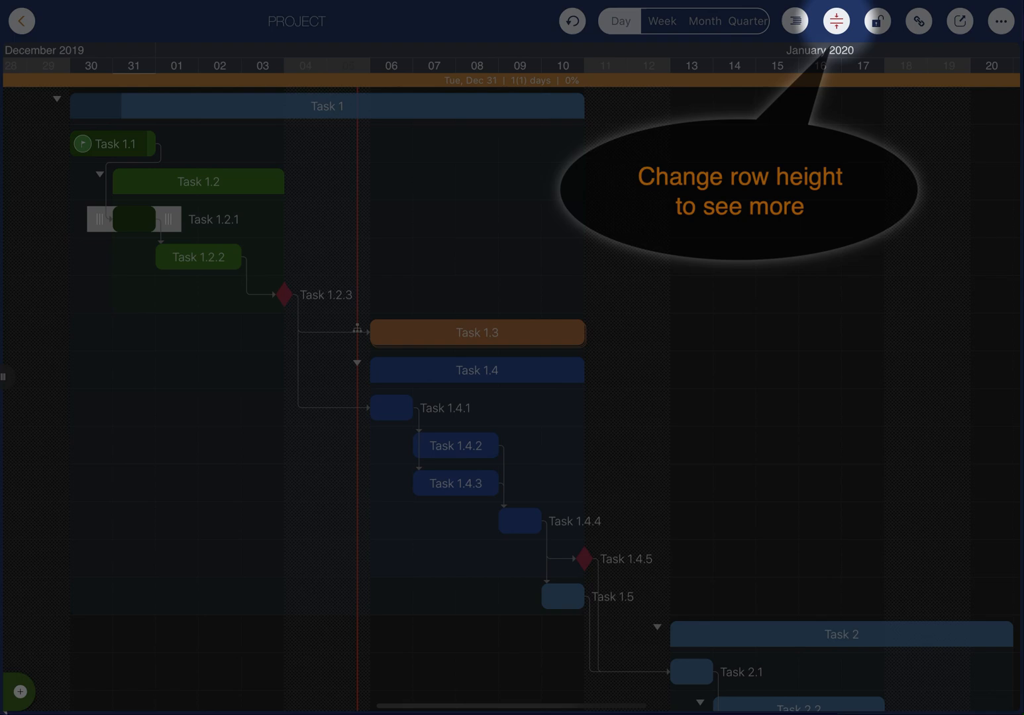
{"action": "left_click", "coordinate": [837, 21]}
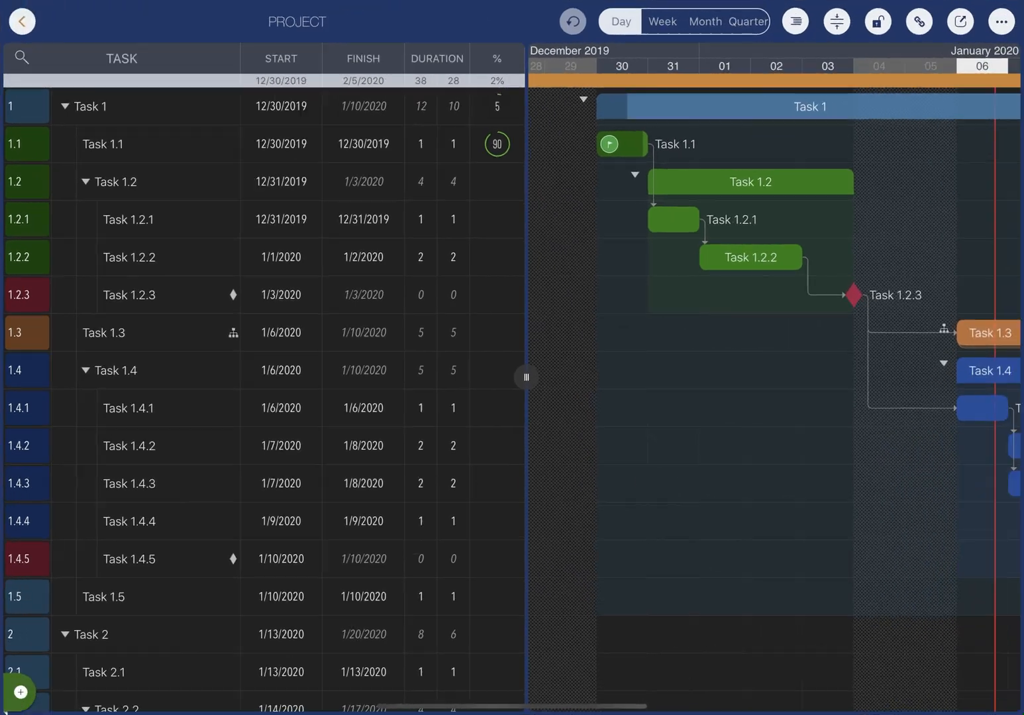
Rename the project Demo and toggle January 4 as a non-working day in its calendar
{"action": "left_click", "coordinate": [297, 21]}
{"action": "type", "text": "Demo"}
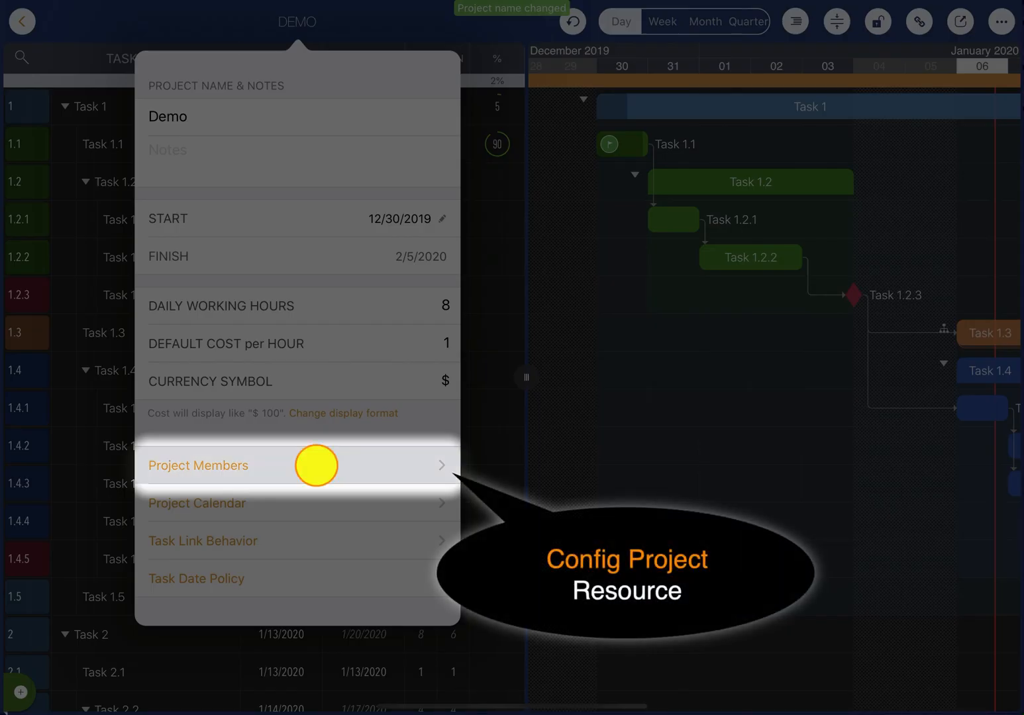
{"action": "left_click", "coordinate": [196, 503]}
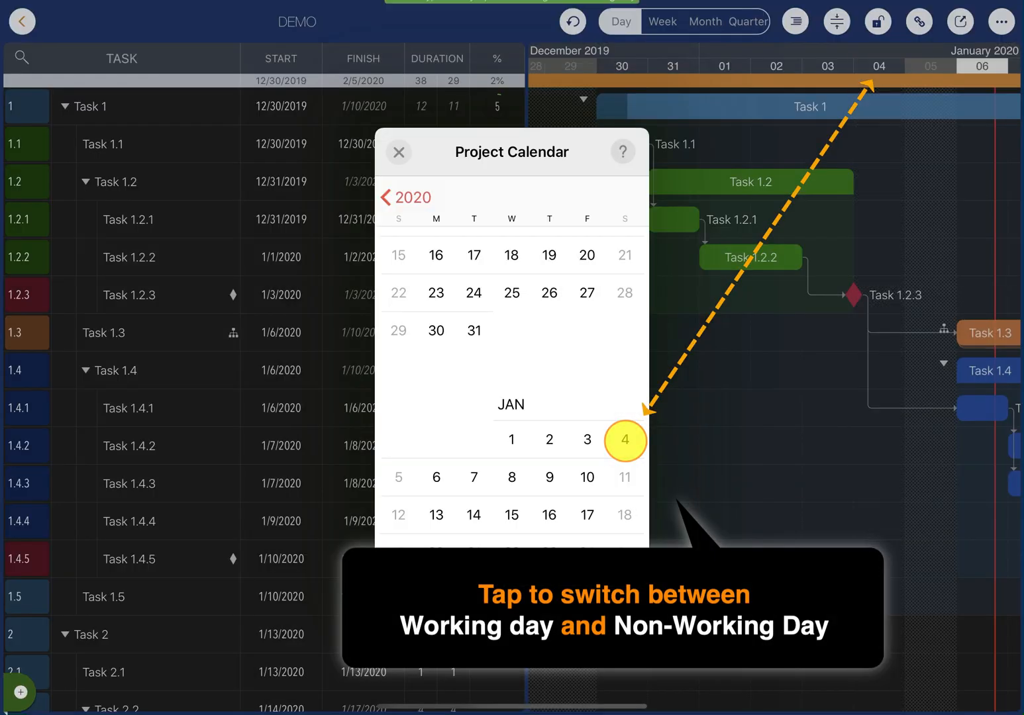
{"action": "left_click", "coordinate": [625, 439]}
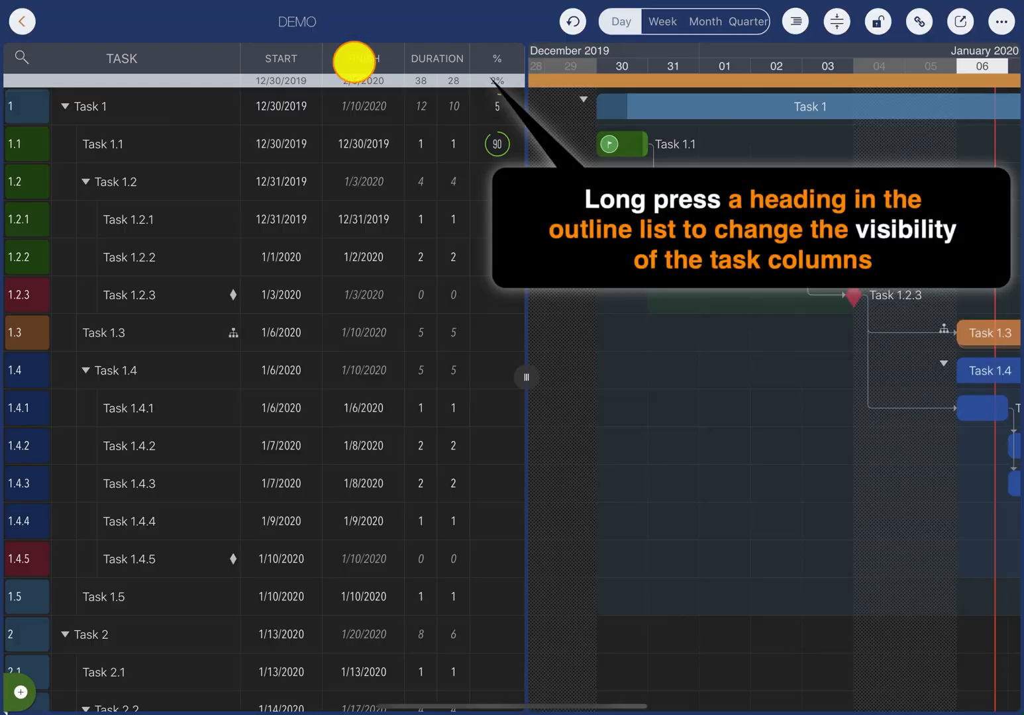
Turn on the Archived Finish, Duration, Days and Start columns in column visibility
{"action": "left_click", "coordinate": [355, 58]}
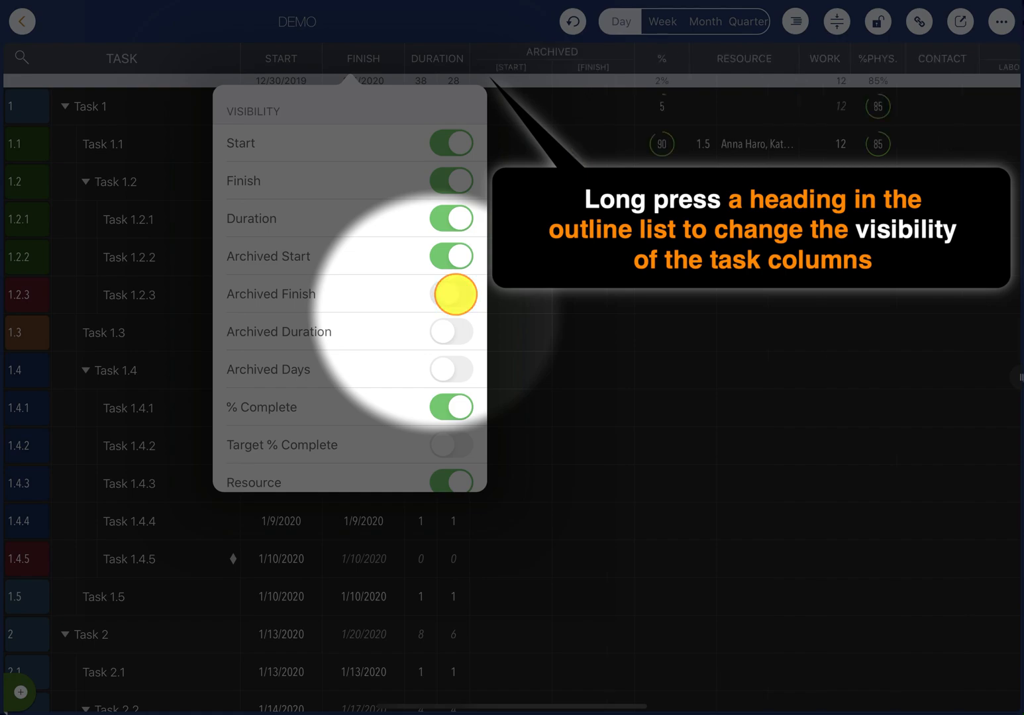
{"action": "left_click", "coordinate": [450, 332]}
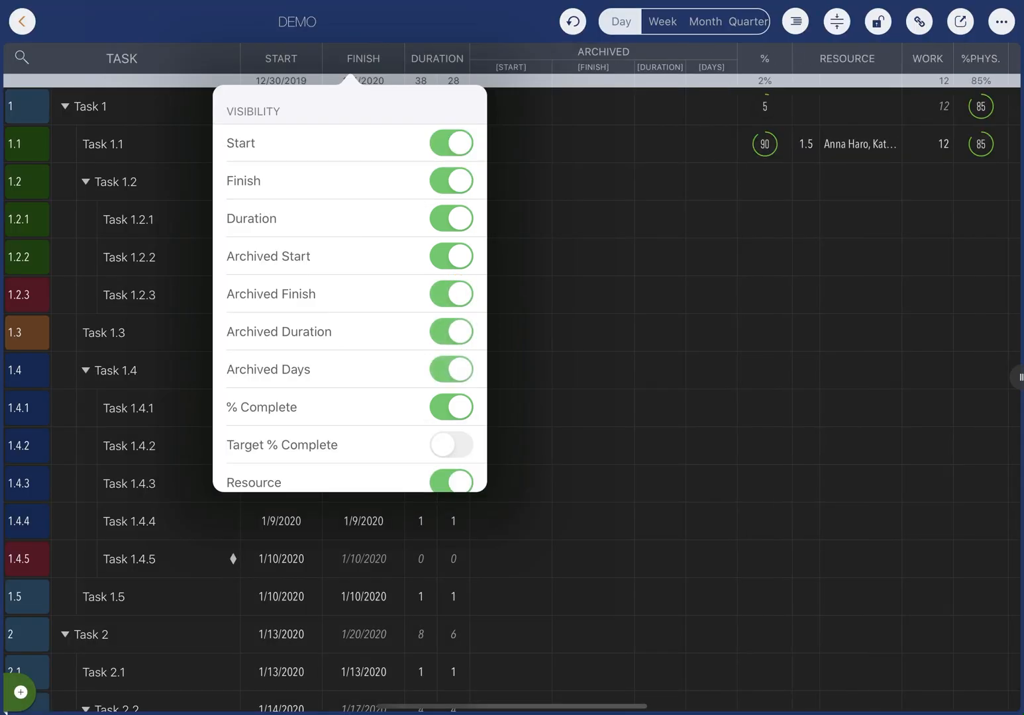
{"action": "left_click", "coordinate": [1000, 21]}
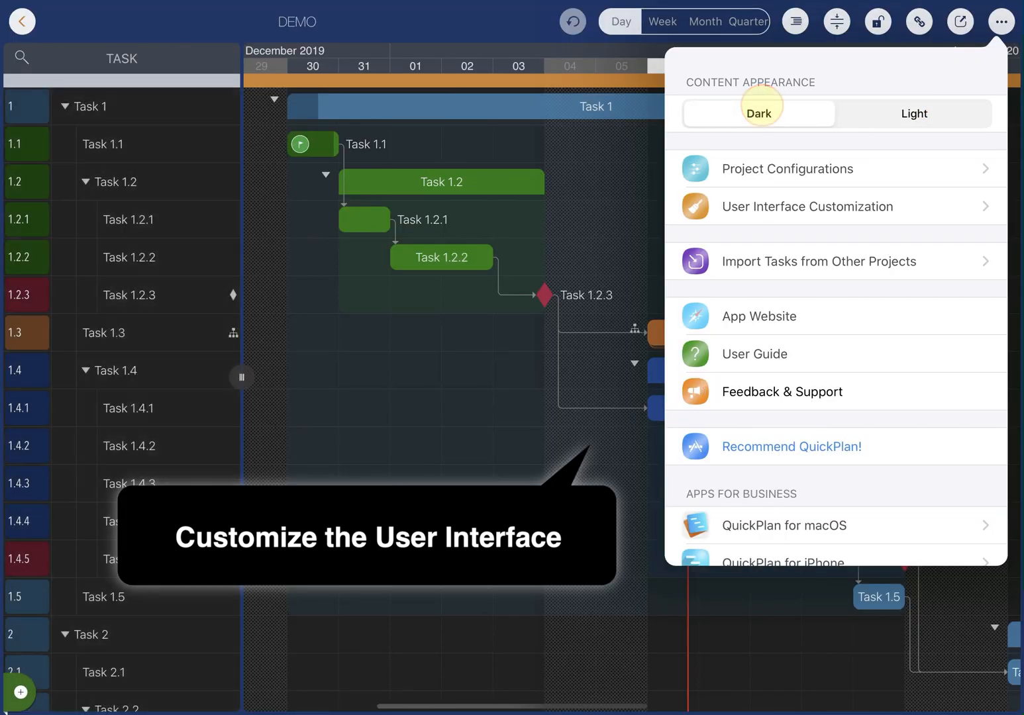
Export the Demo project from QuickPlan as an MS Project .xml file
{"action": "left_click", "coordinate": [806, 206]}
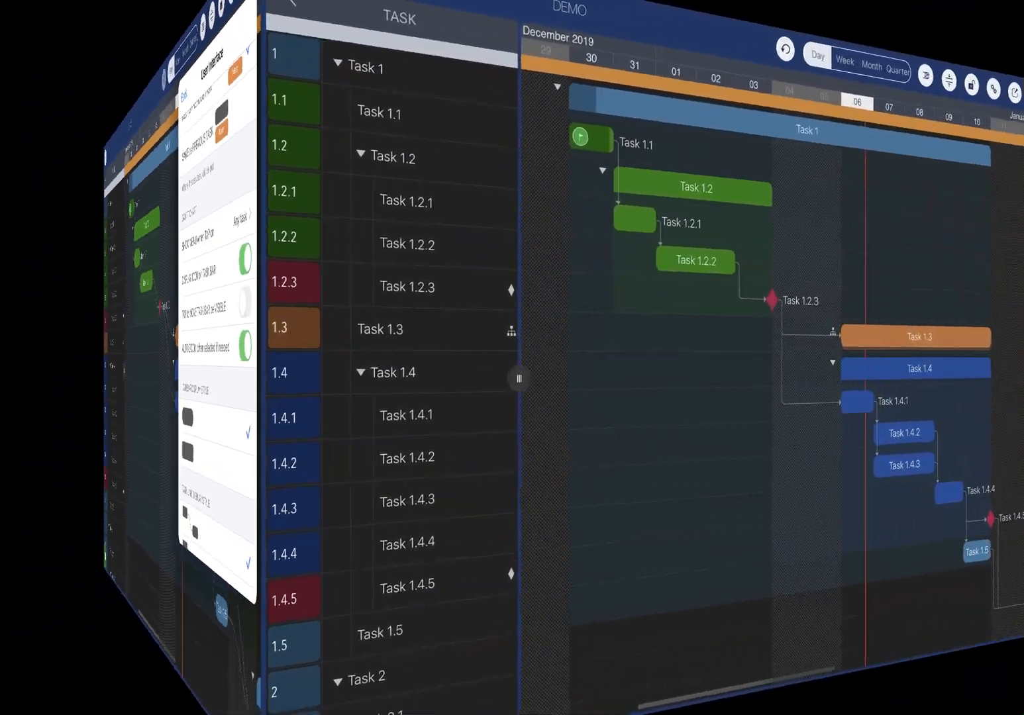
{"action": "left_click", "coordinate": [960, 22]}
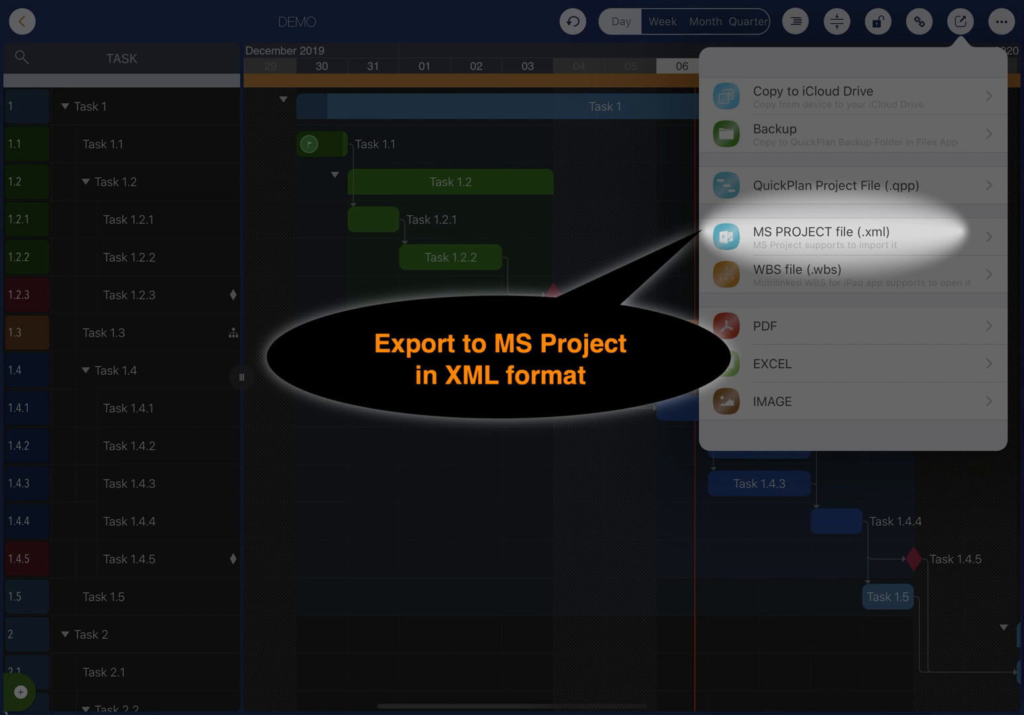
{"action": "left_click", "coordinate": [824, 236]}
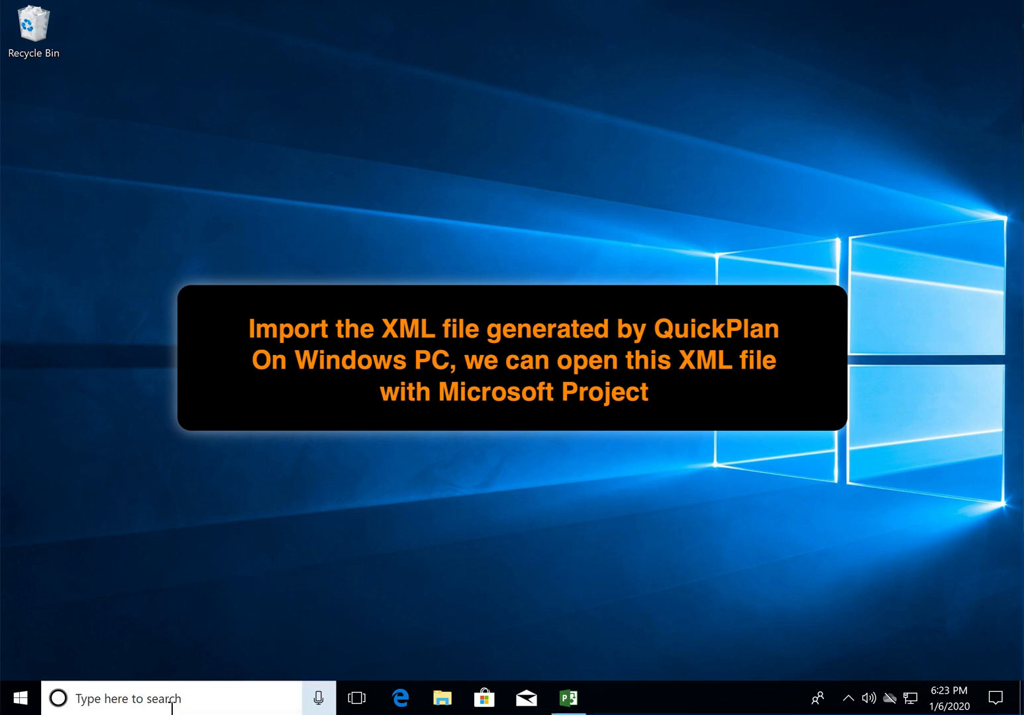
Launch Microsoft Project and open the exported Demo_200106 XML file from the Desktop
{"action": "left_click", "coordinate": [566, 696]}
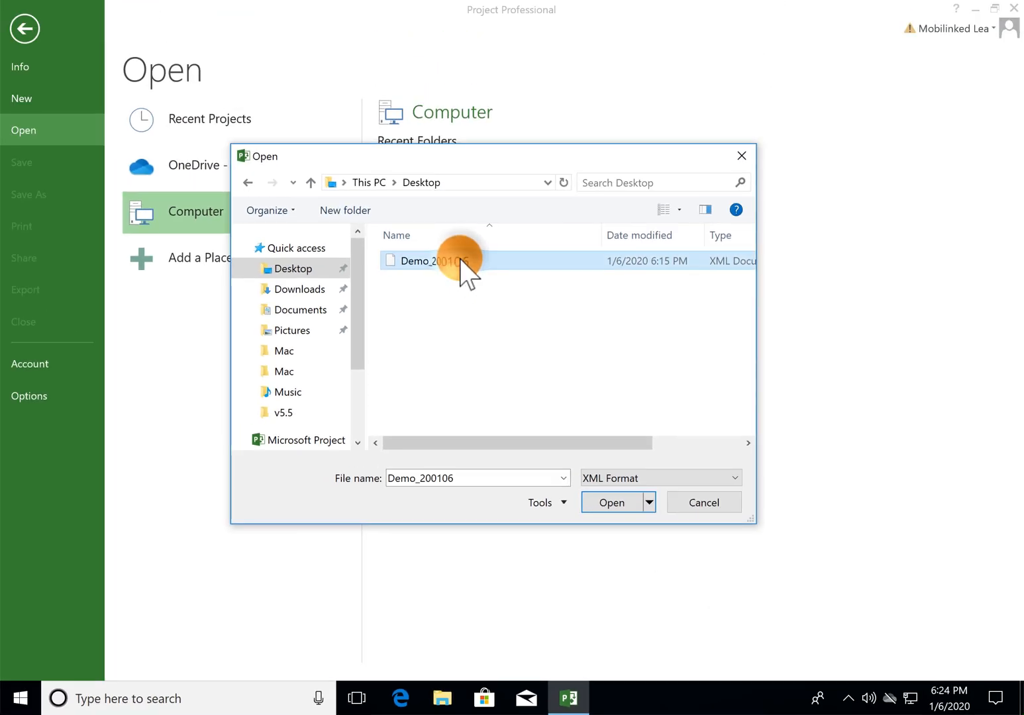
{"action": "left_click", "coordinate": [611, 502]}
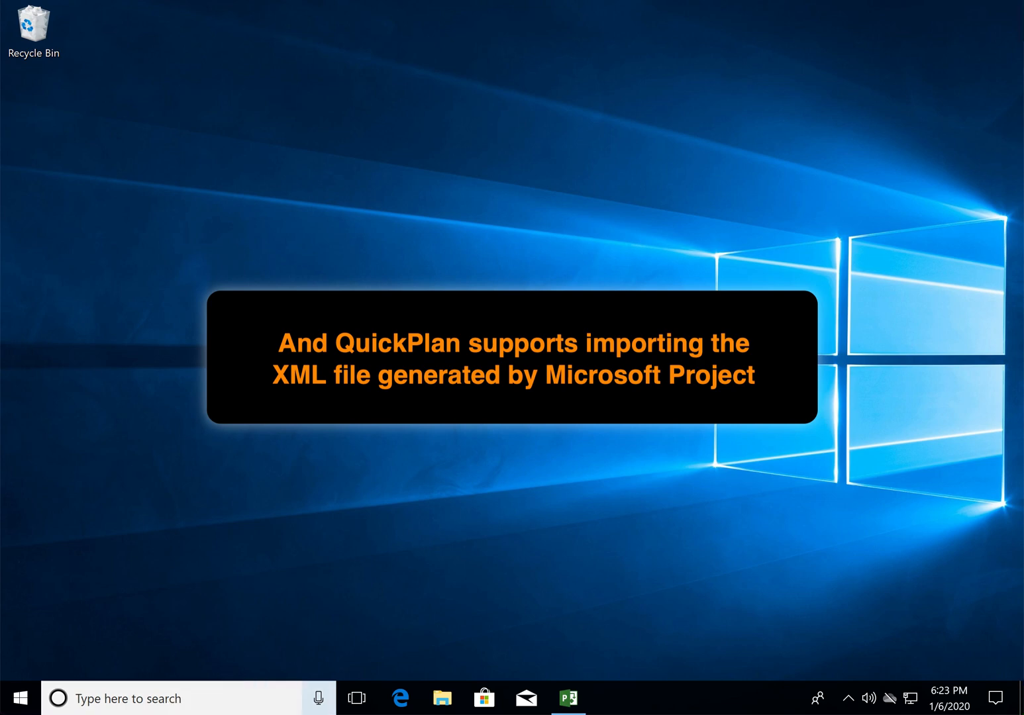
Save the New Business Plan schedule in XML Format via Save As
{"action": "left_click", "coordinate": [567, 698]}
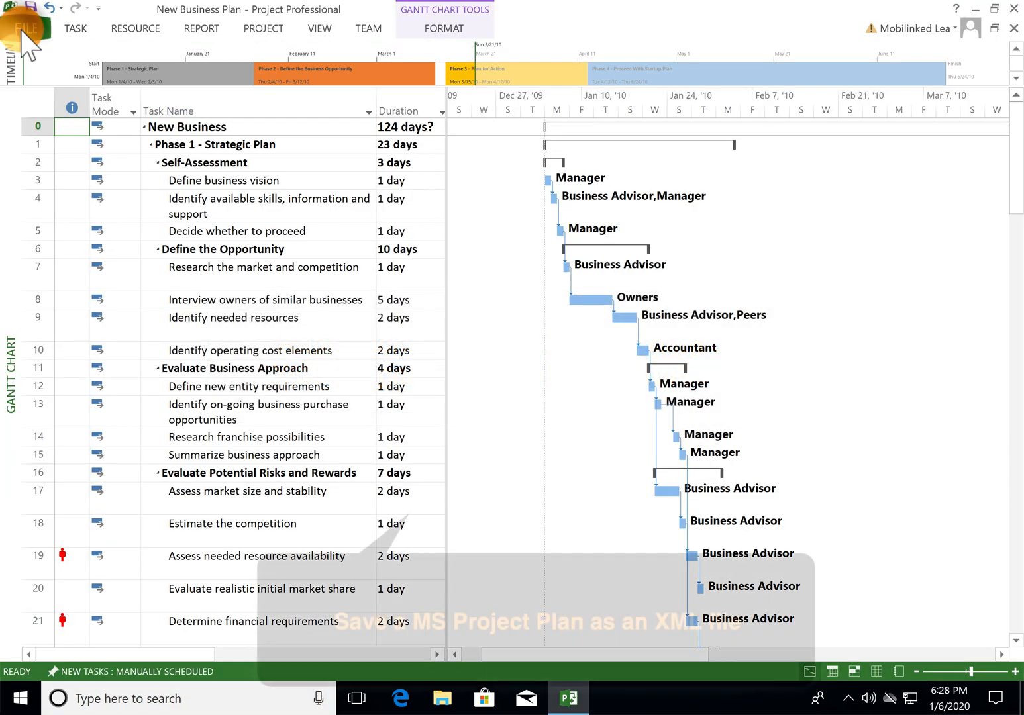
{"action": "left_click", "coordinate": [26, 25]}
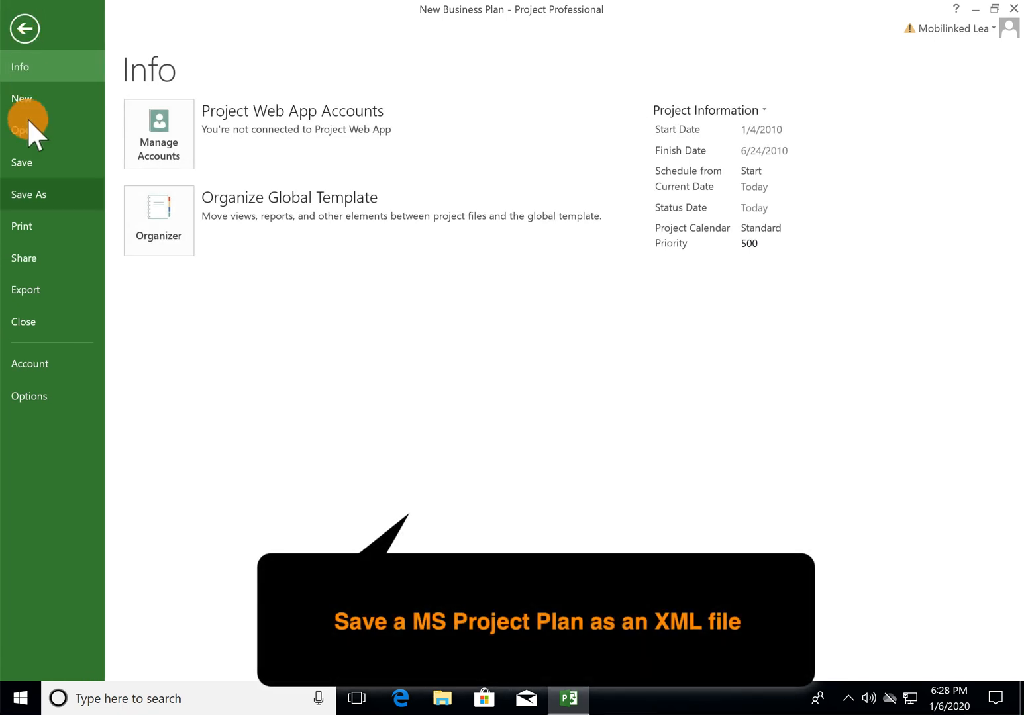
{"action": "left_click", "coordinate": [29, 194]}
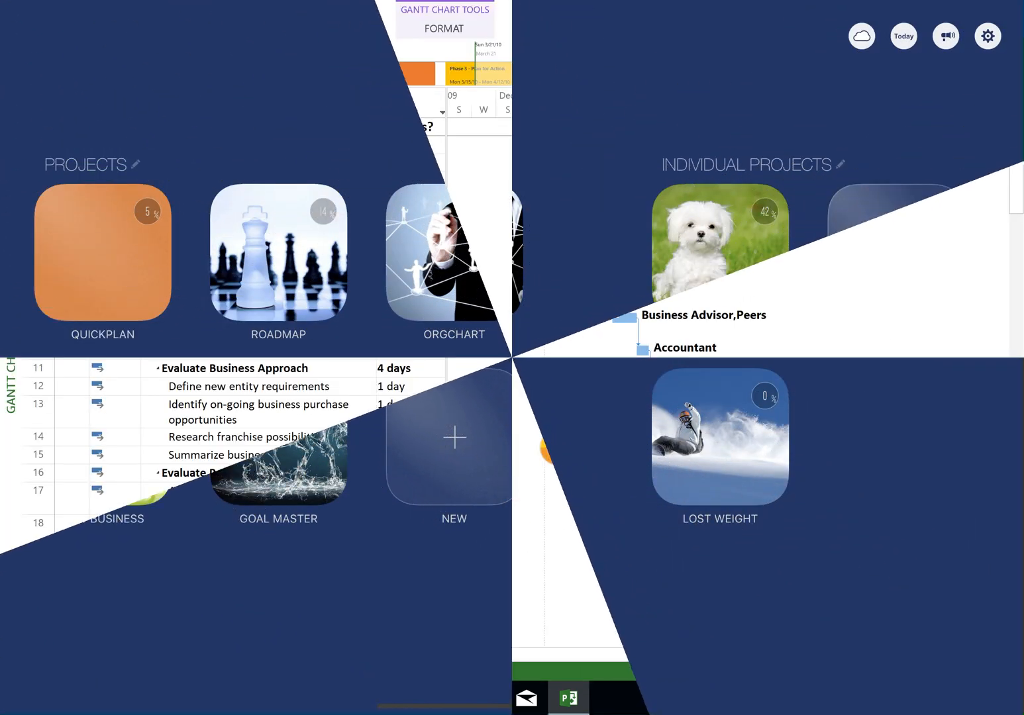
Import New Business Plan from iCloud Drive > Demo as a new QuickPlan project
{"action": "left_click", "coordinate": [454, 437]}
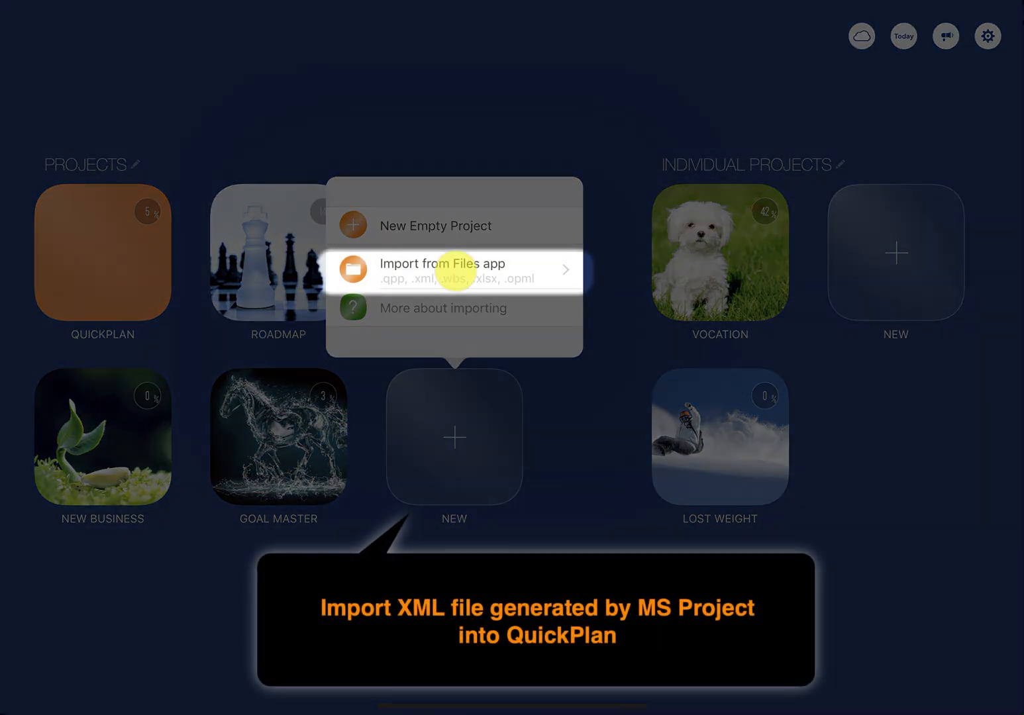
{"action": "left_click", "coordinate": [453, 270]}
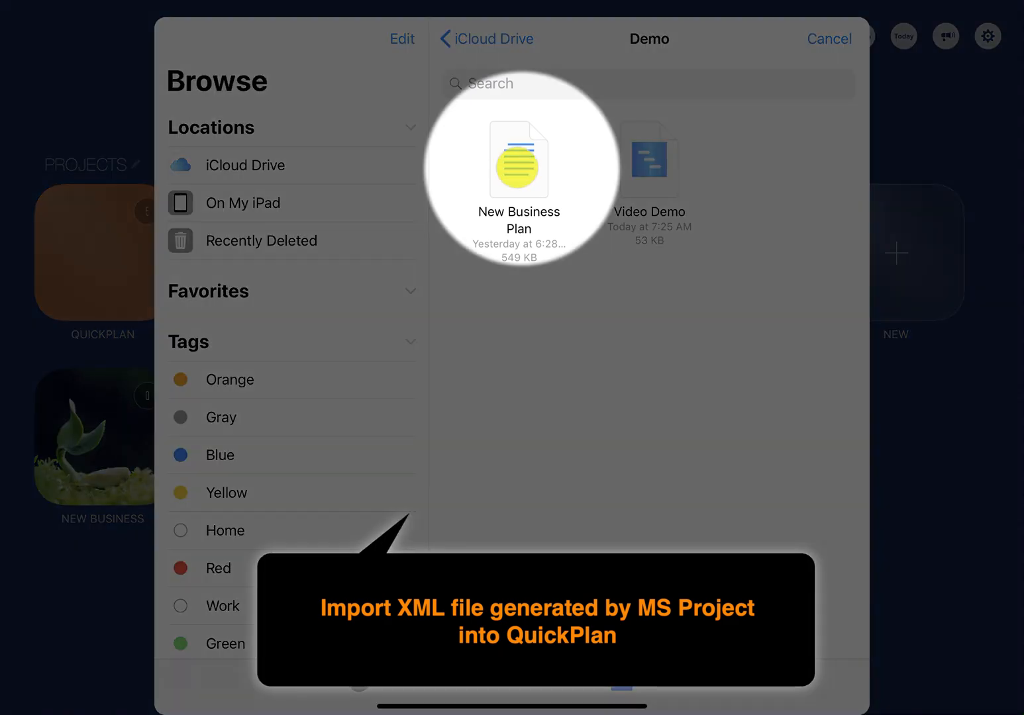
{"action": "left_click", "coordinate": [519, 159]}
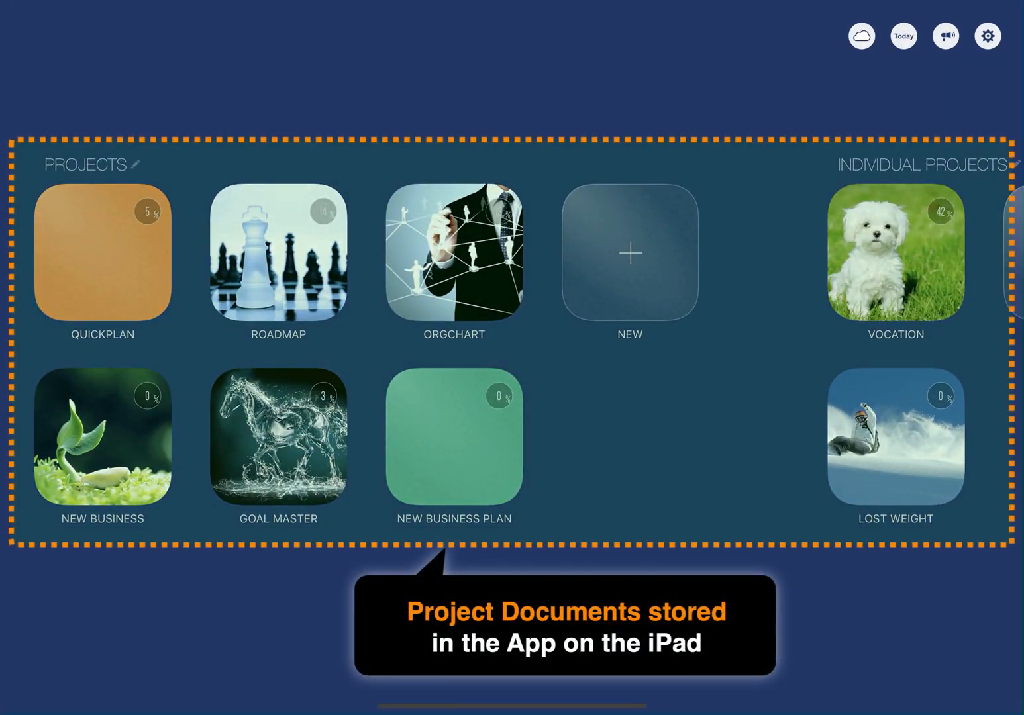
{"action": "left_click", "coordinate": [861, 35]}
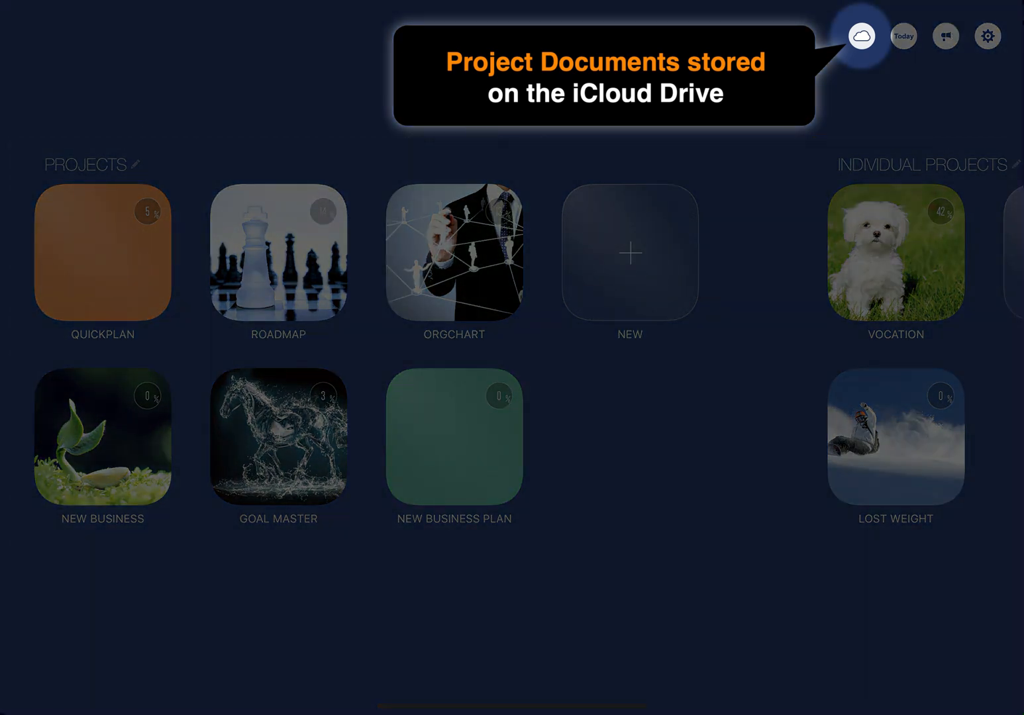
Show iCloud Drive project files and view Proposal development plan's details
{"action": "left_click", "coordinate": [861, 36]}
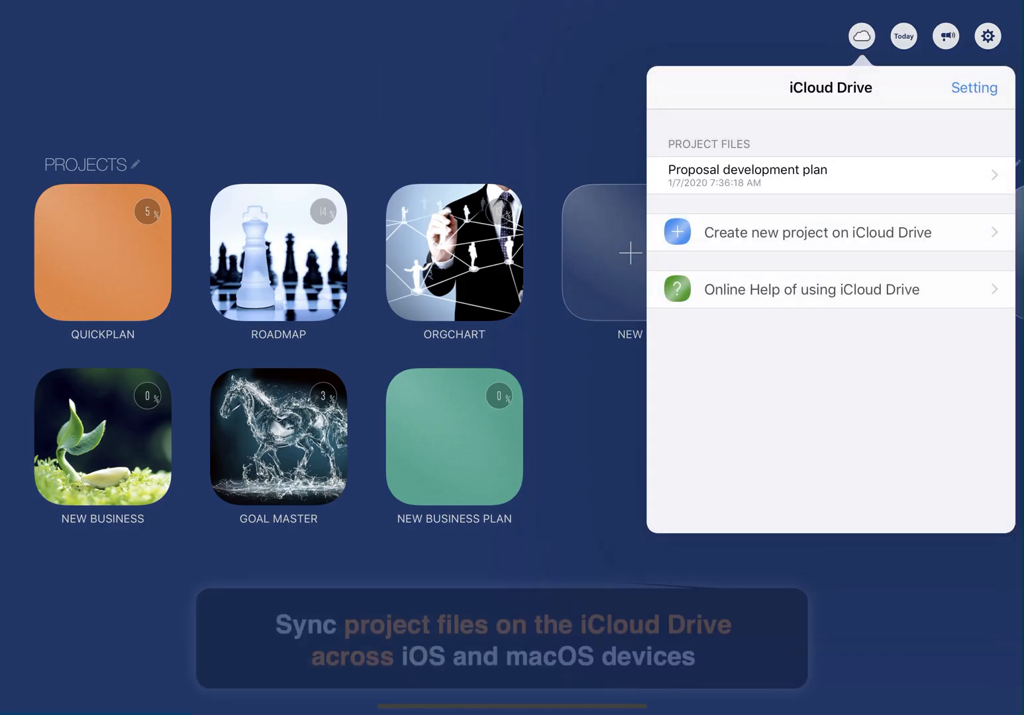
{"action": "left_click", "coordinate": [748, 175]}
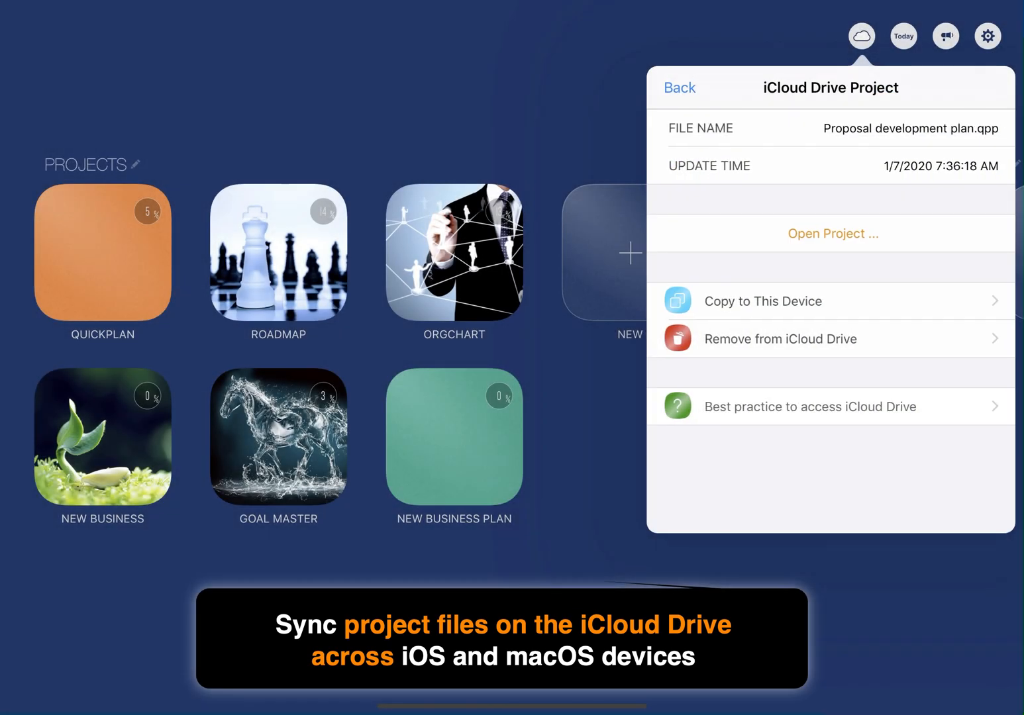
{"action": "left_click", "coordinate": [832, 233]}
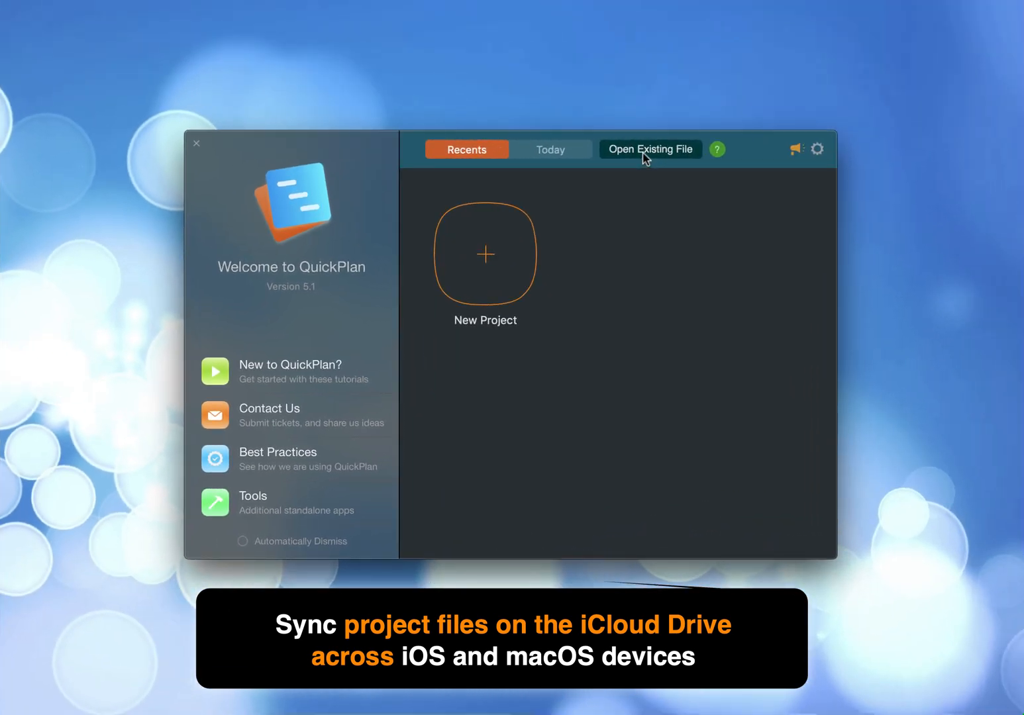
Open Proposal development plan from iCloud via Open Existing File on the Mac
{"action": "left_click", "coordinate": [650, 149]}
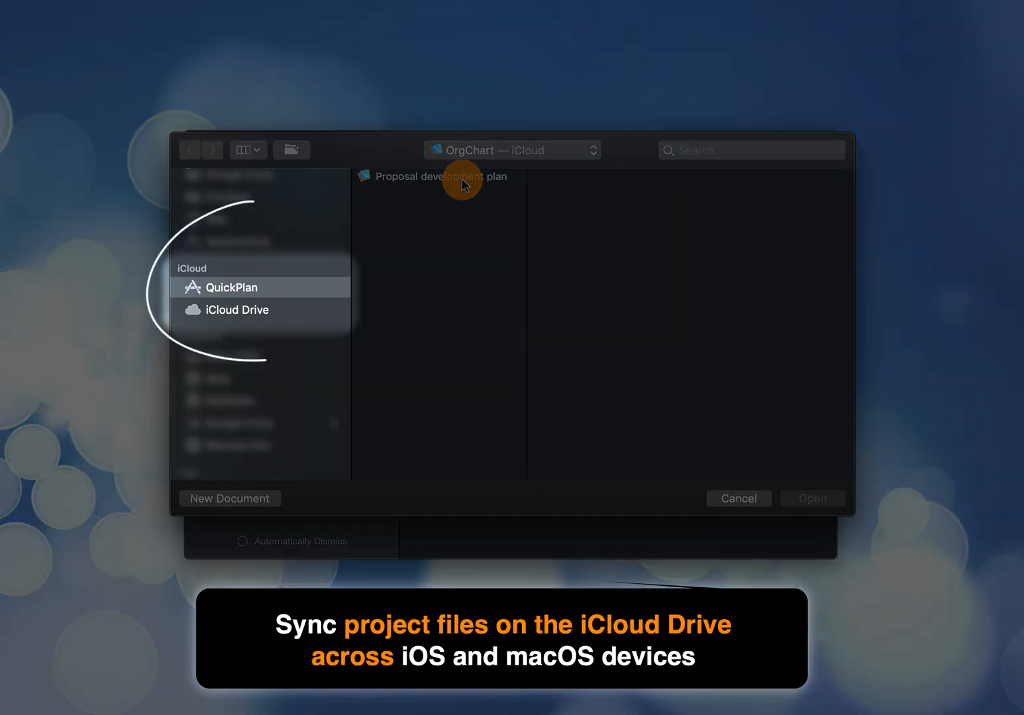
{"action": "left_click", "coordinate": [440, 176]}
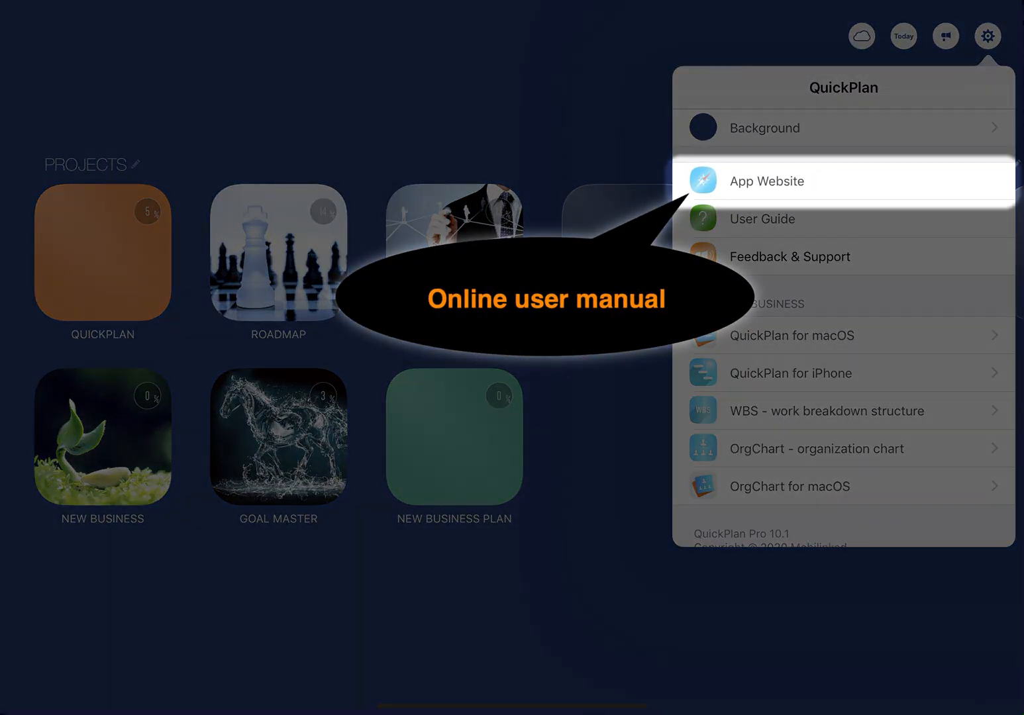
Open the App Website user manual and scroll to its Synchronization topics
{"action": "left_click", "coordinate": [766, 181]}
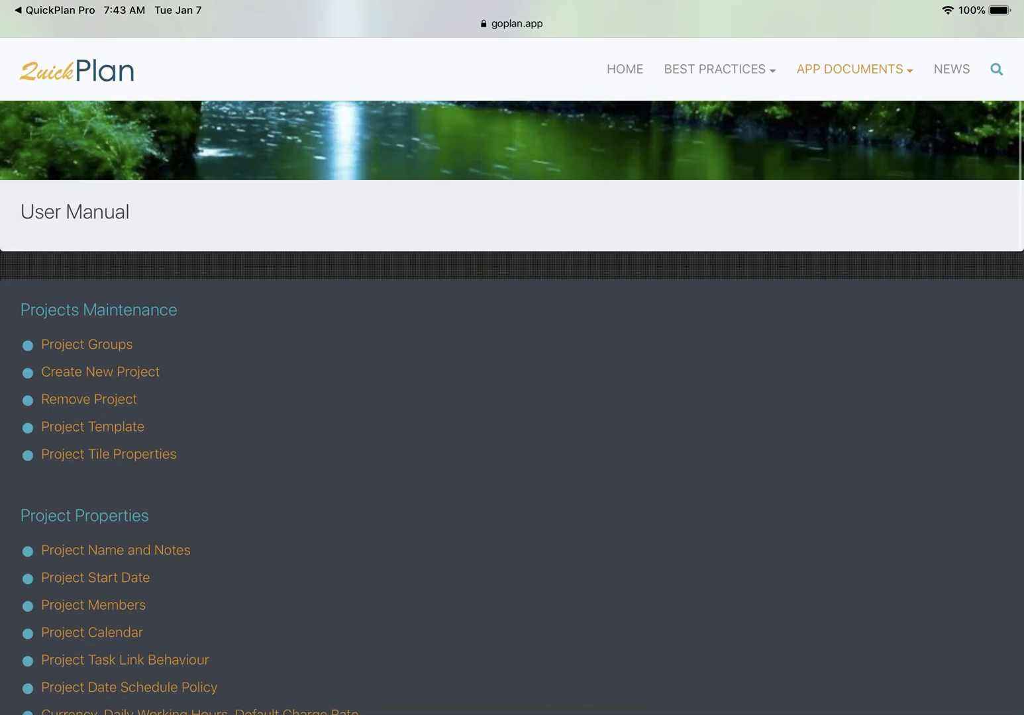
{"action": "scroll", "scroll_direction": "down", "scroll_amount": 3}
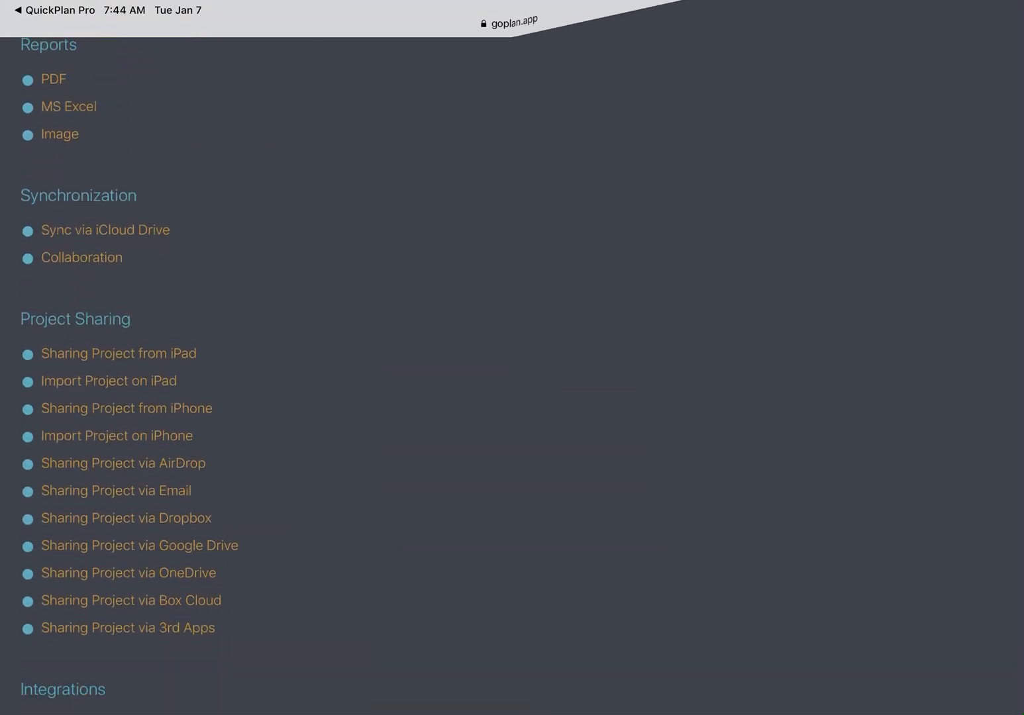